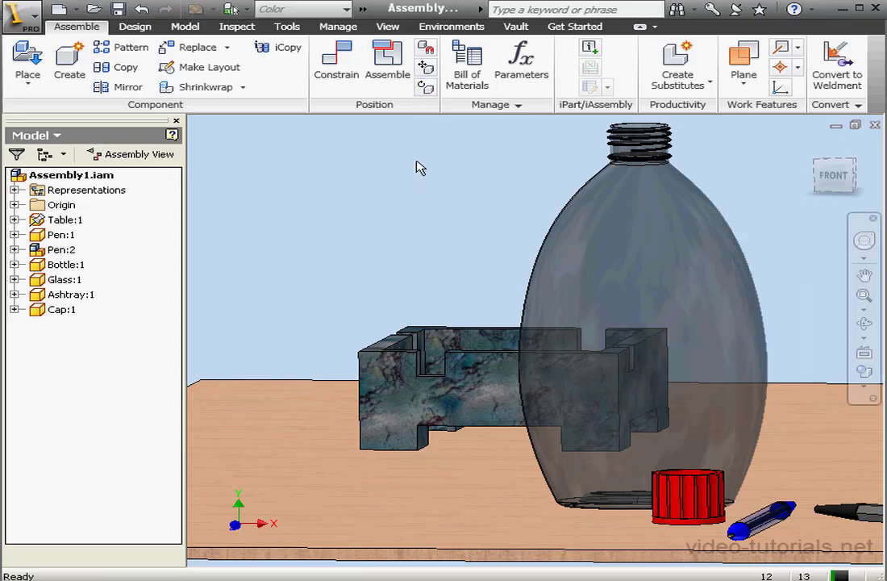
Switch to the Environments tab and enter Inventor Studio for the table-top assembly.
click(451, 27)
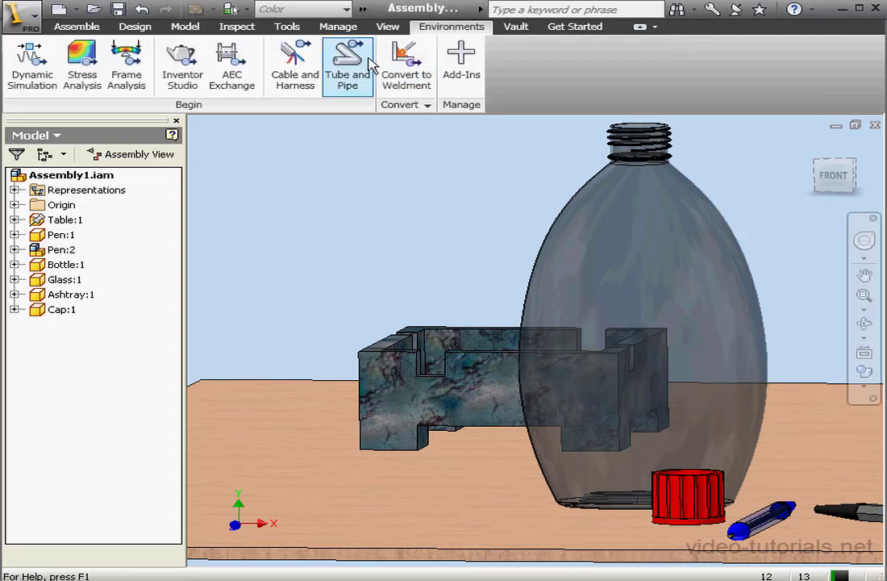
click(182, 64)
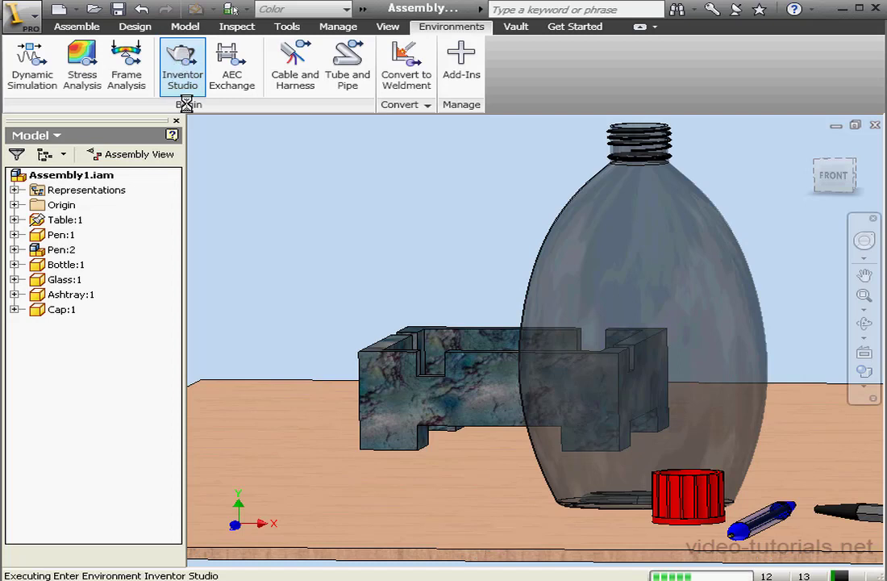
click(181, 65)
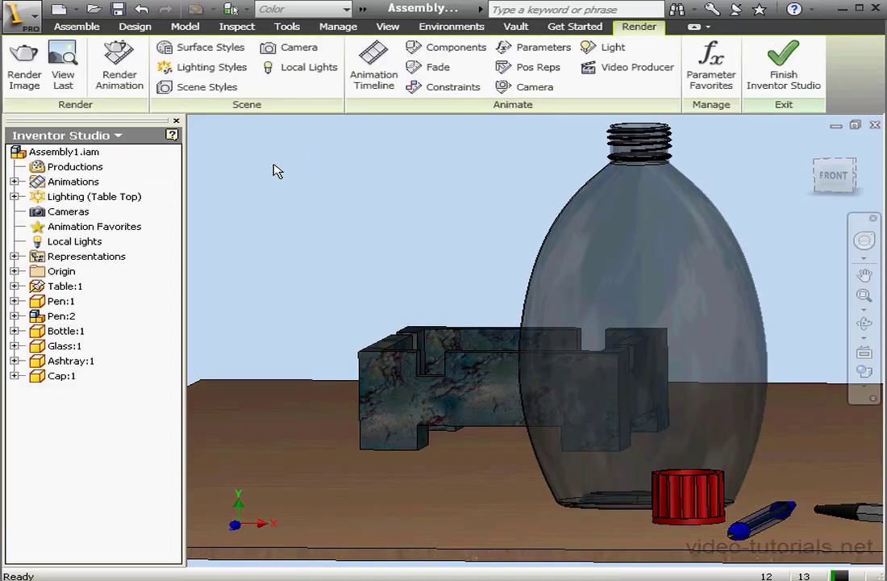
Show the Animation Timeline at 0.0 seconds.
click(374, 64)
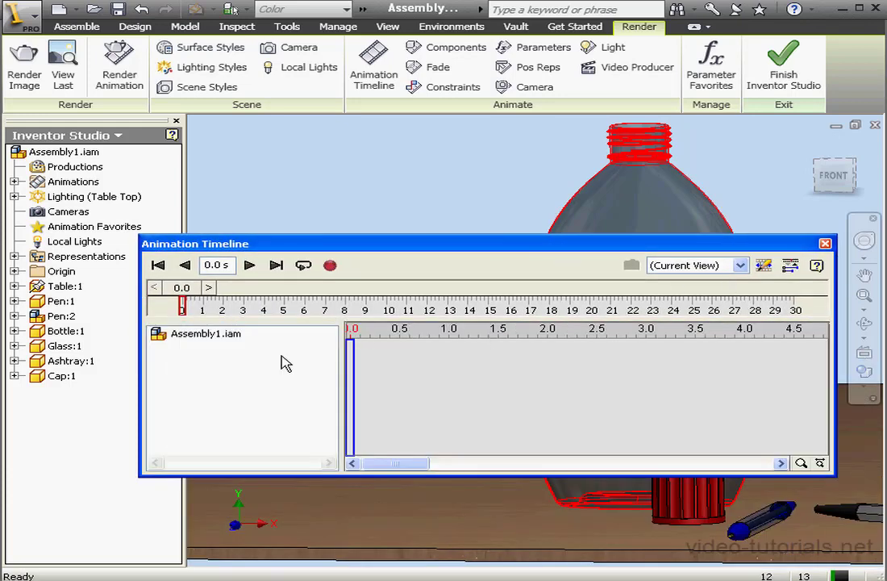
mouse_move(793, 266)
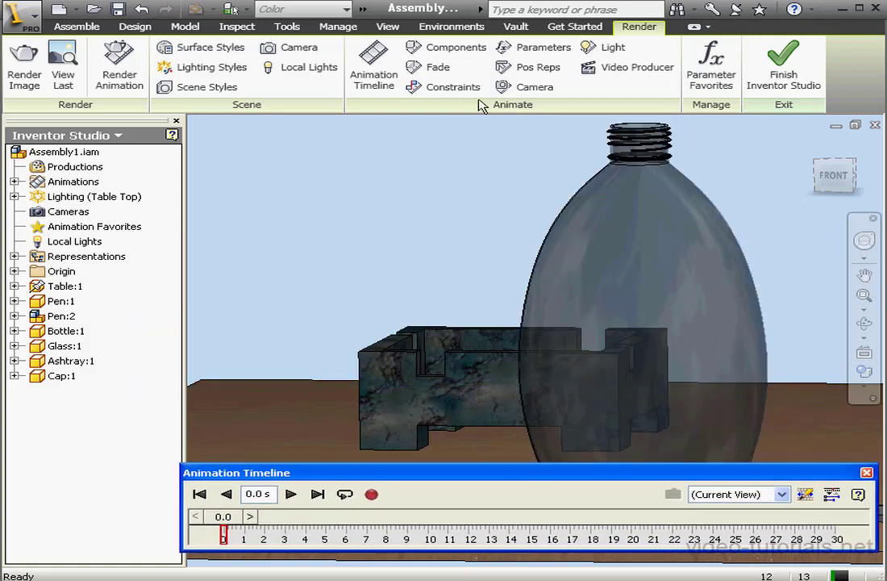
Animate Cap:1, dragging it left with the 3D Move triad to beside the ashtray.
click(455, 47)
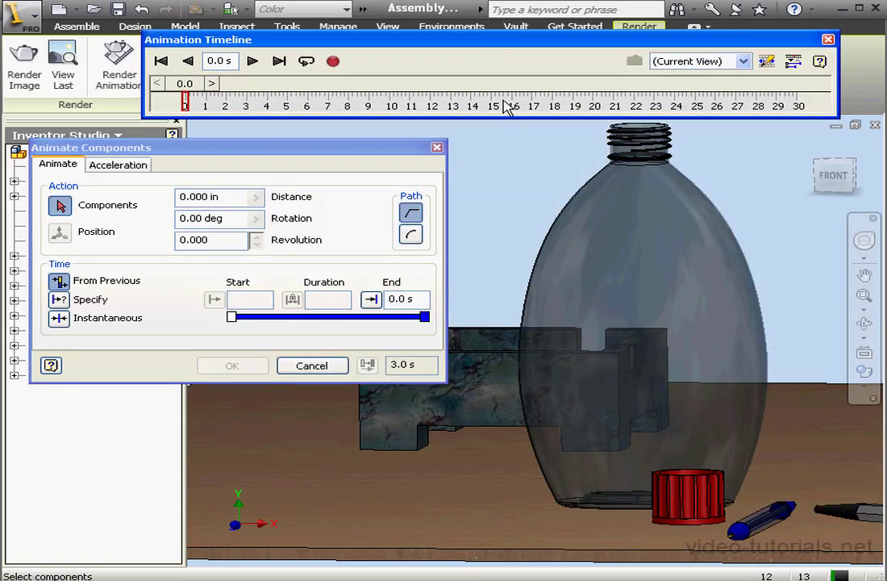
mouse_move(315, 167)
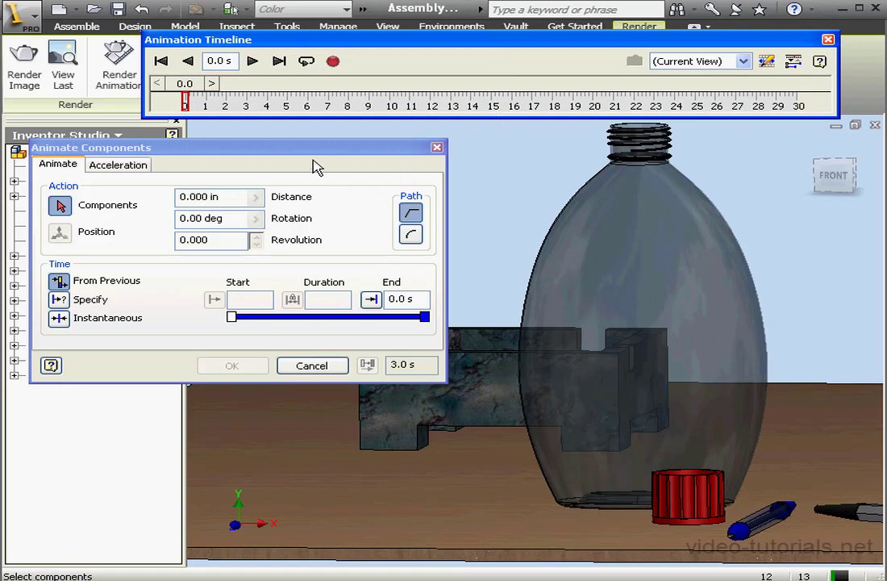
click(689, 496)
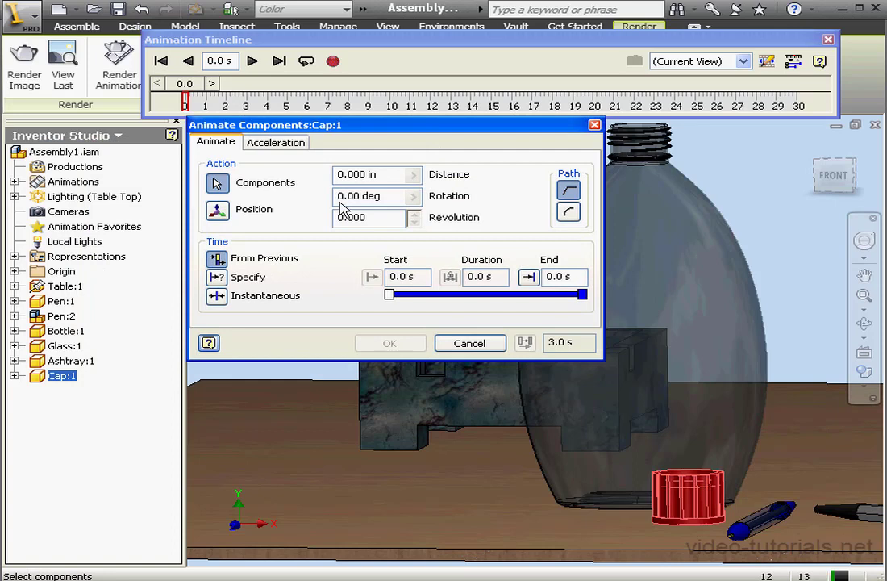
click(71, 361)
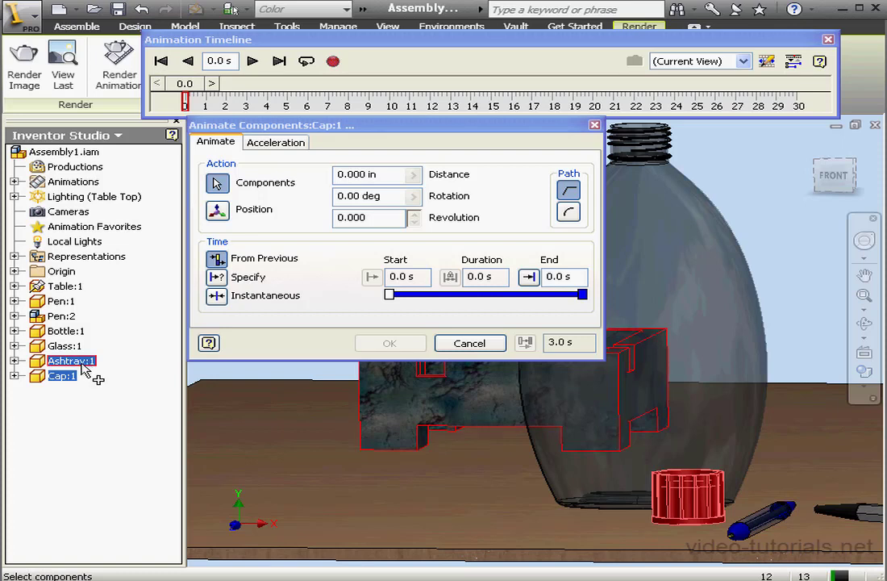
click(62, 375)
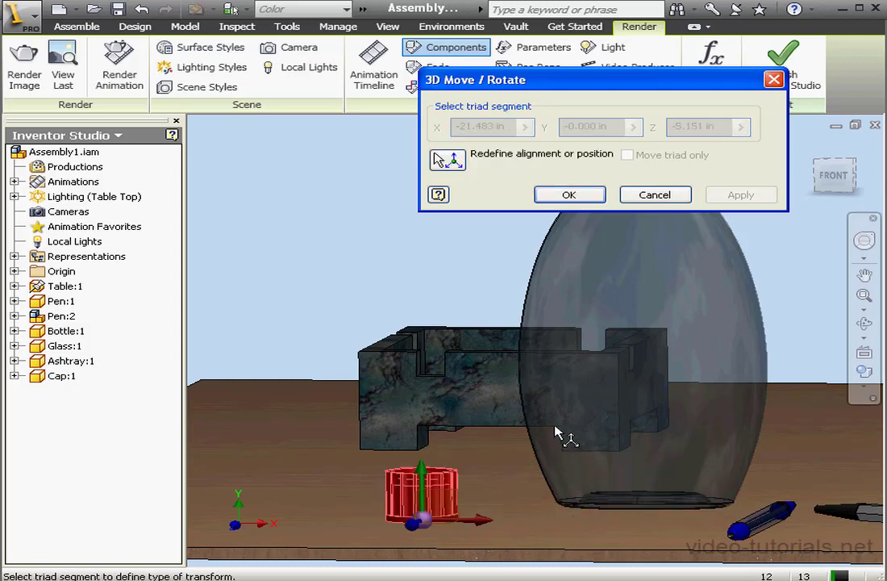
Move the Cap 4.625 in along a spline path, ending at 3 seconds.
click(569, 194)
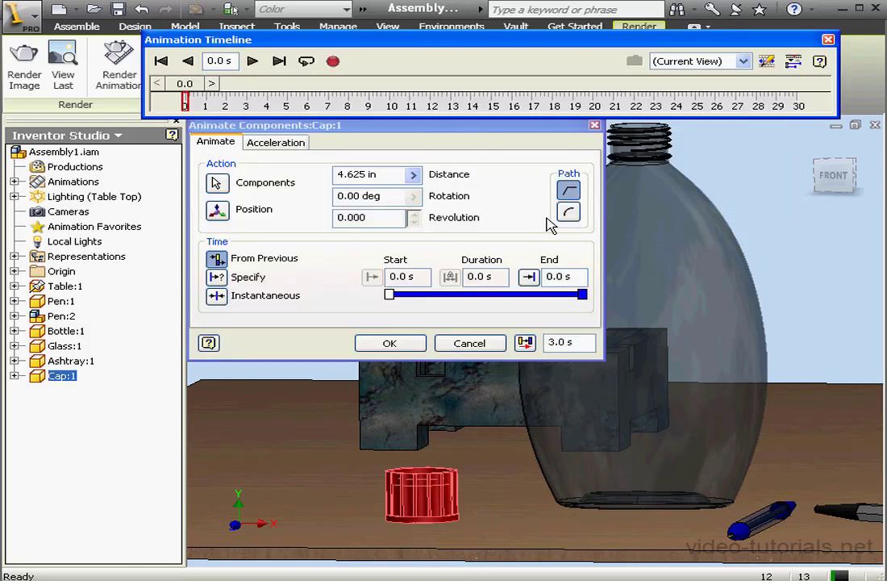
click(569, 211)
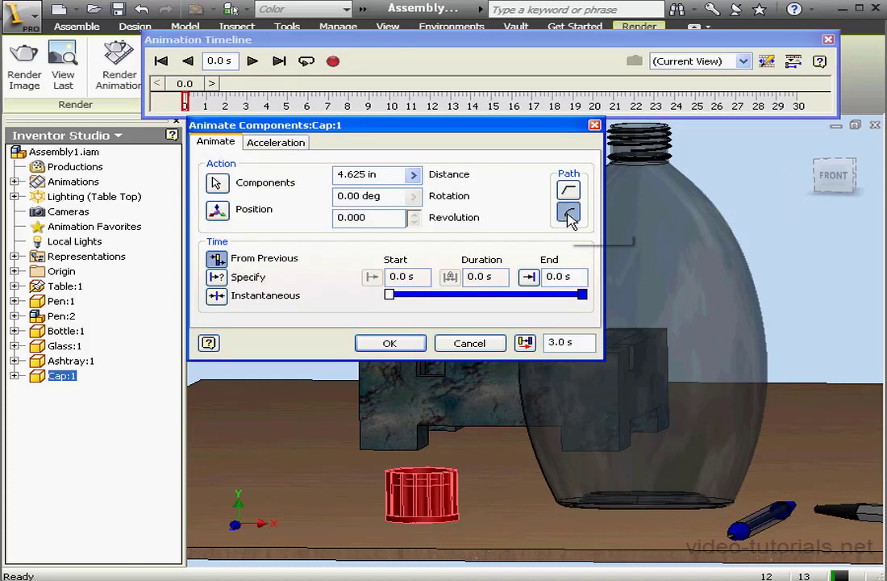
mouse_move(568, 212)
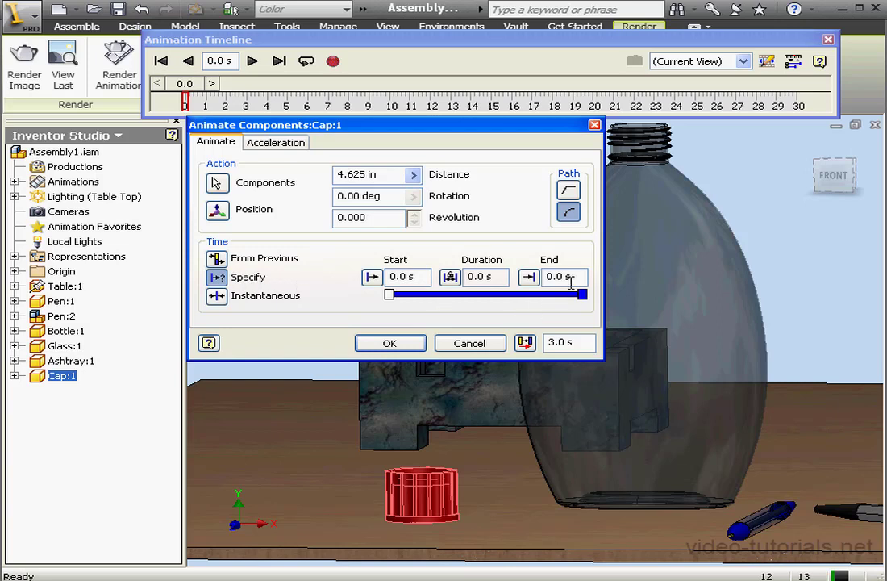
click(529, 277)
text(3)
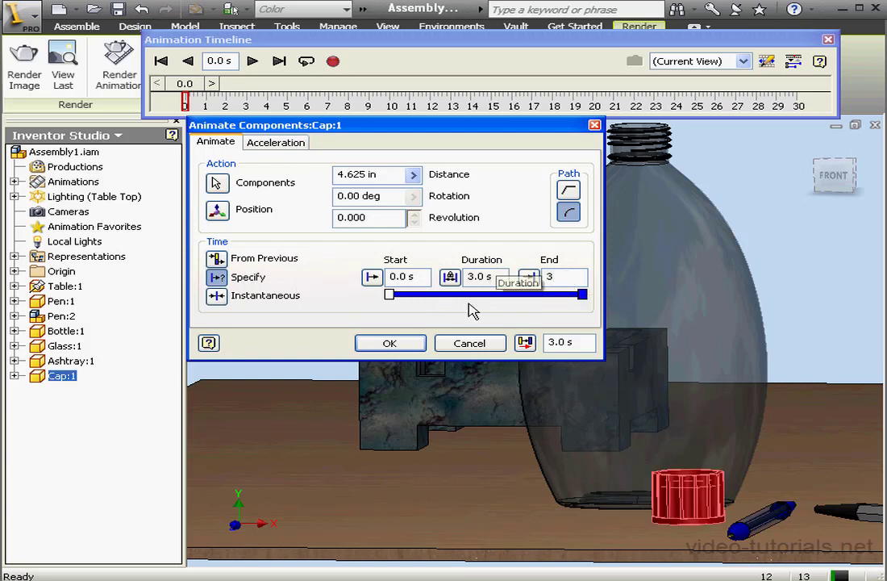
click(390, 343)
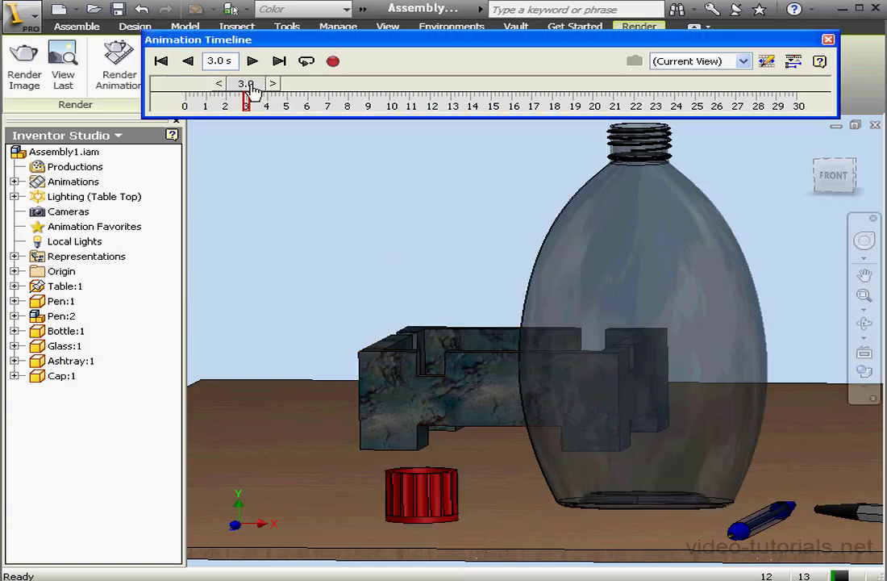
drag(246, 96, 234, 97)
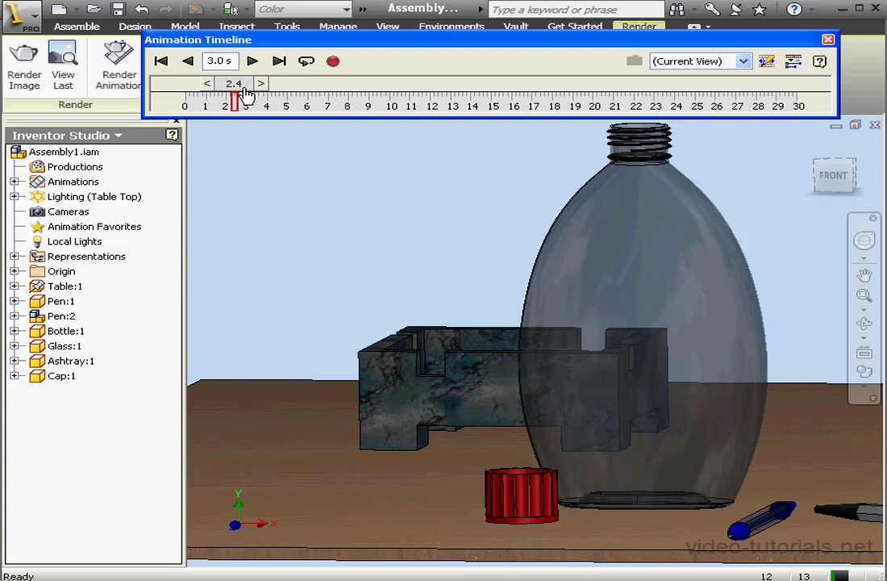
click(161, 60)
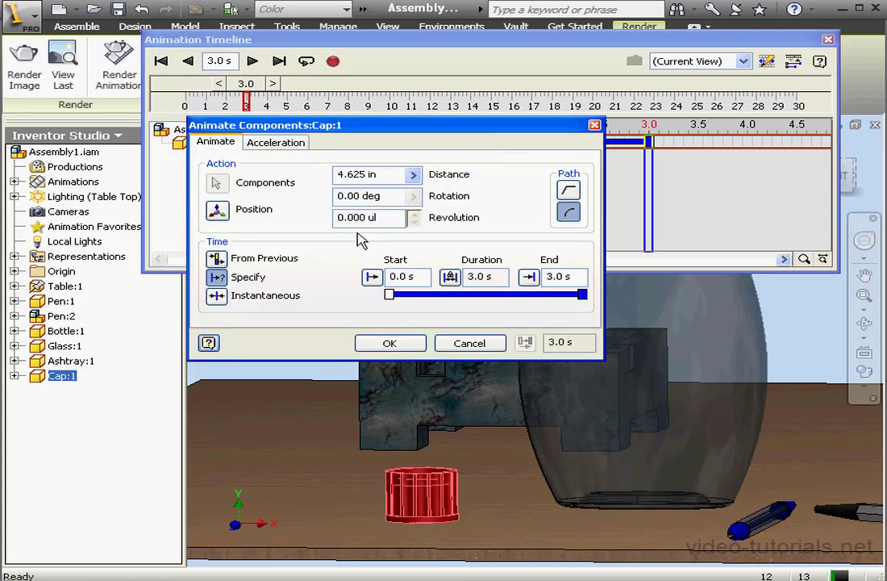
mouse_move(435, 337)
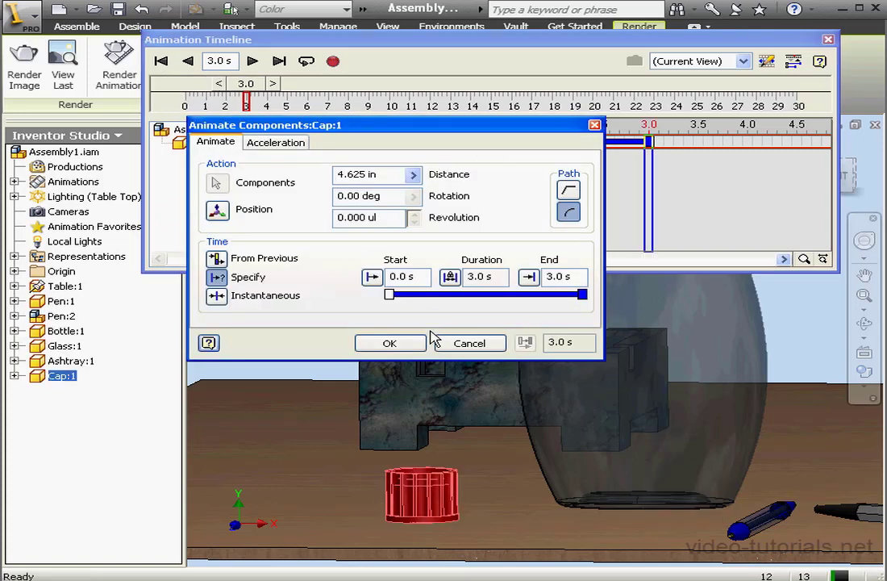
click(470, 343)
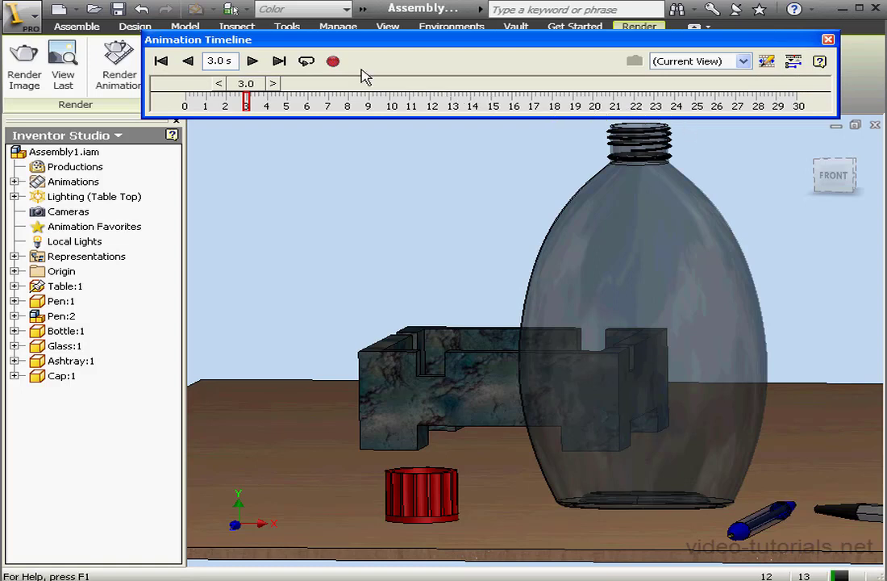
Set Render Animation to 320×240, Table Top lighting and Shaded render type.
click(333, 60)
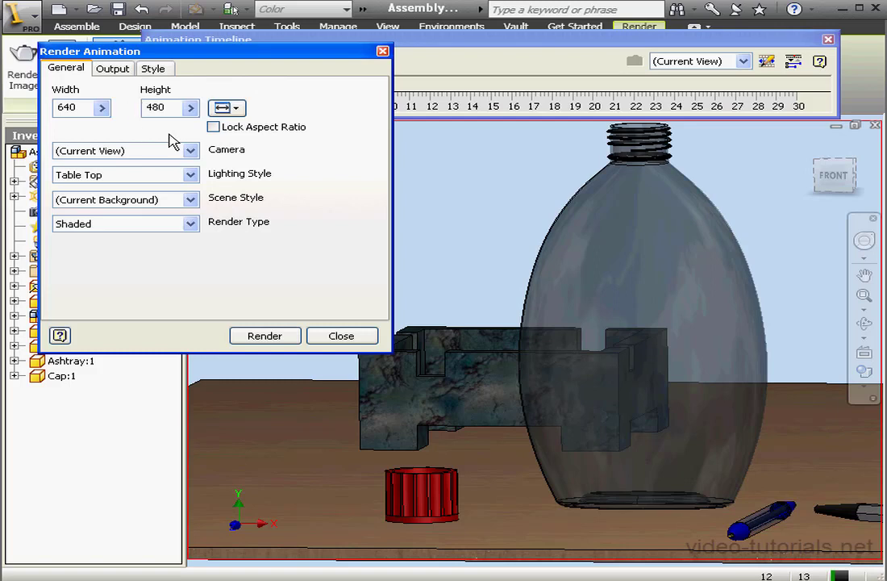
mouse_move(242, 129)
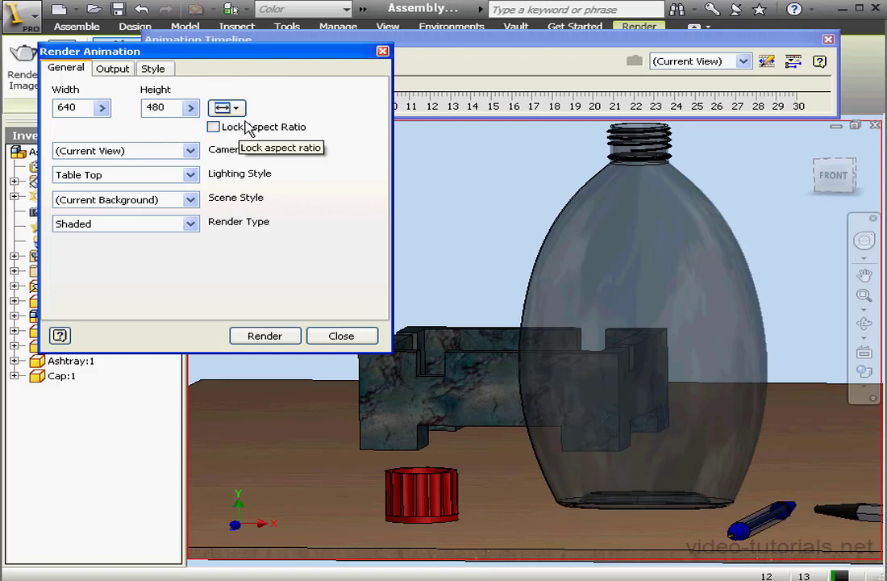
click(239, 107)
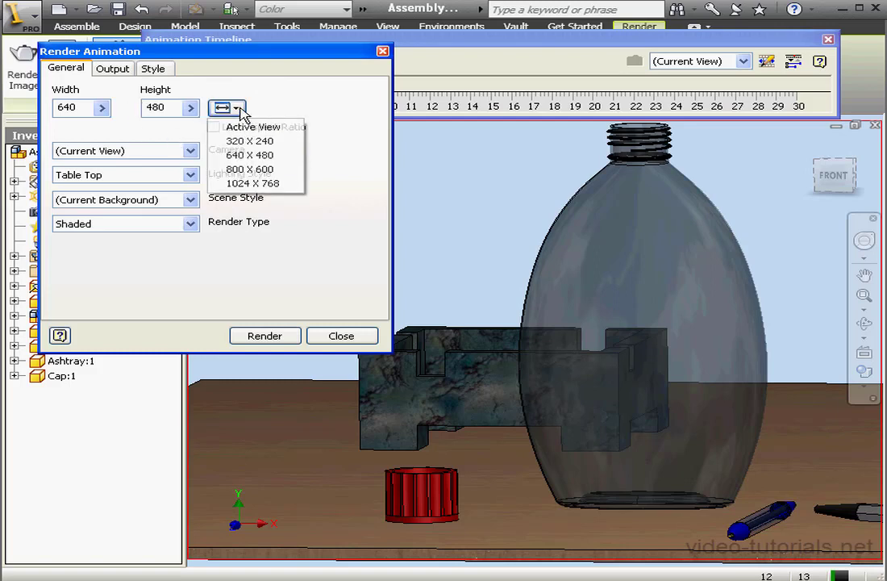
click(249, 141)
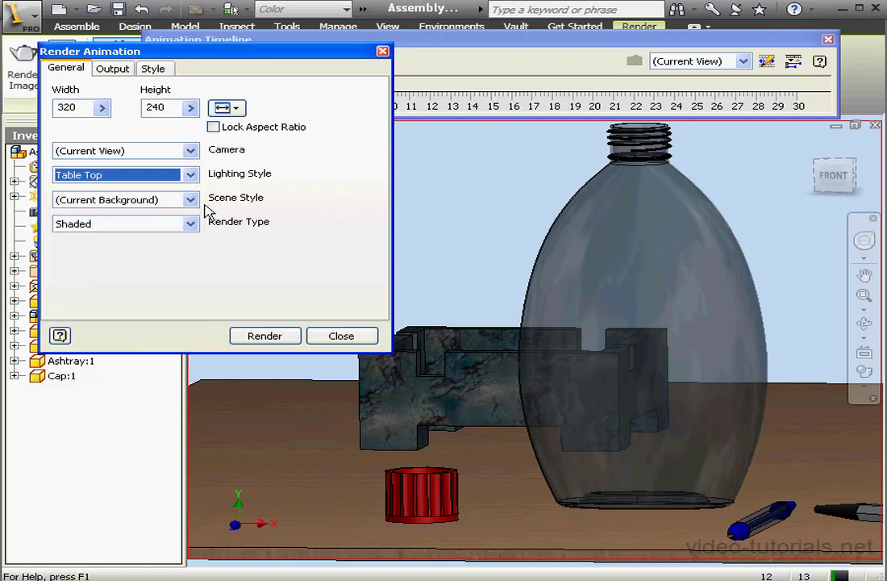
click(191, 199)
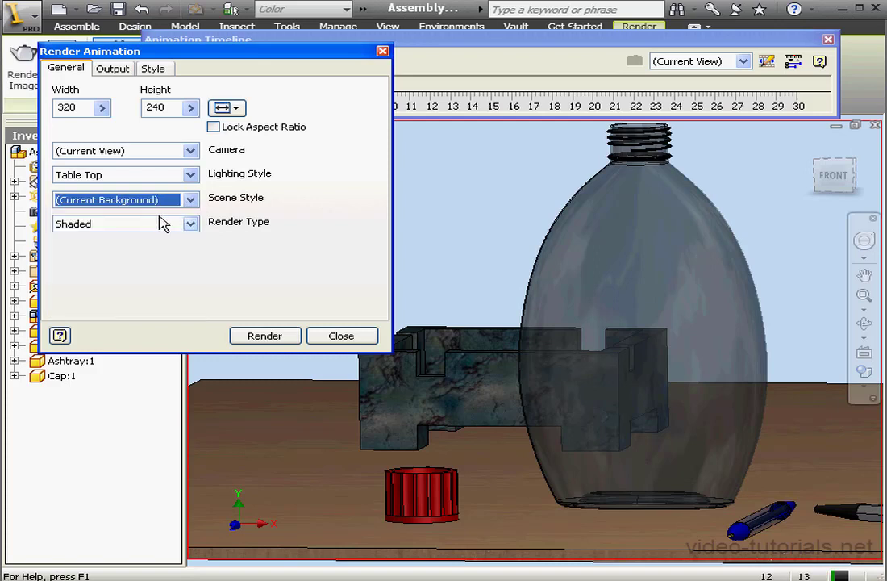
click(191, 224)
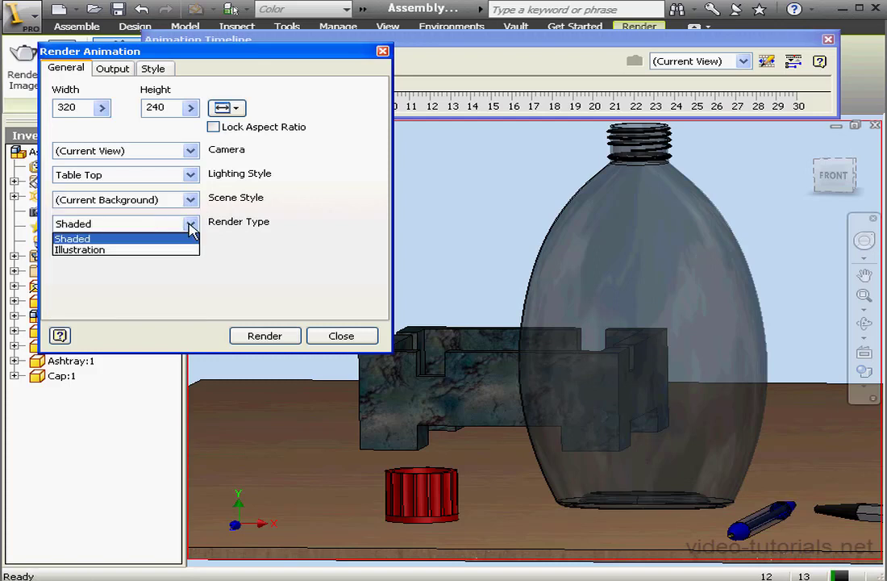
click(73, 238)
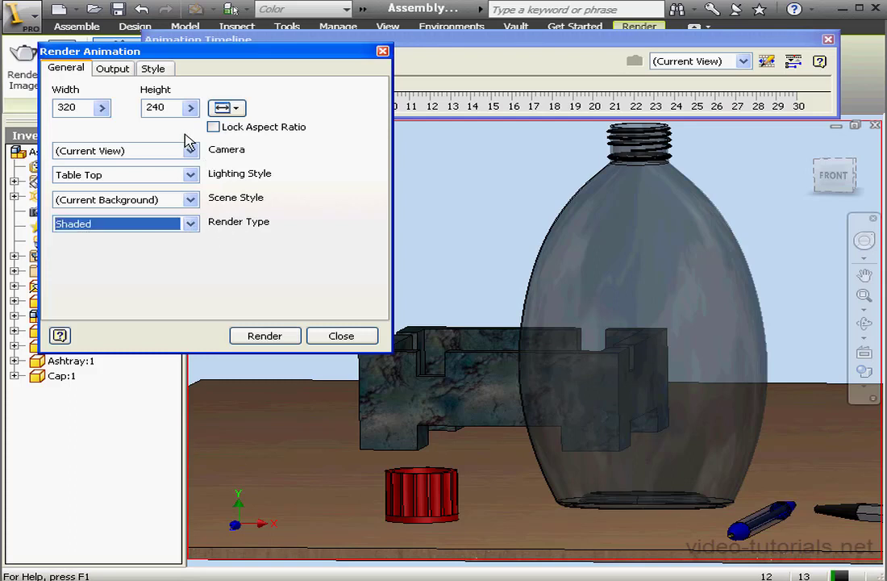
click(112, 68)
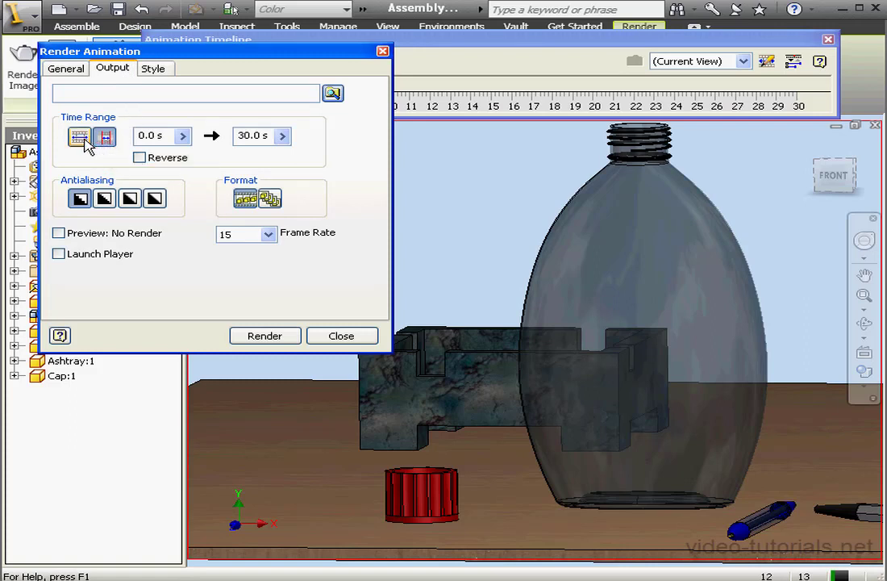
mouse_move(104, 137)
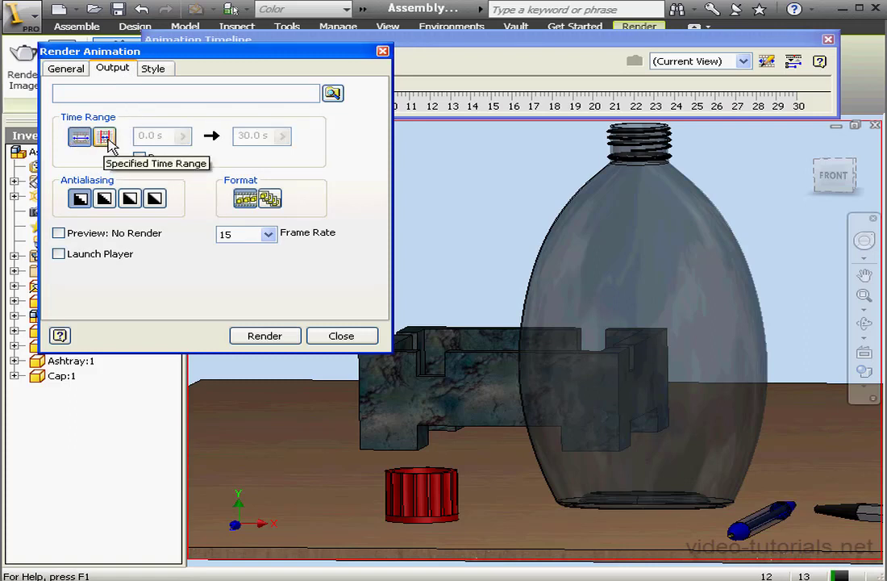
Output 0–3 s at 10 fps with Preview: No Render and Launch Player enabled.
click(104, 135)
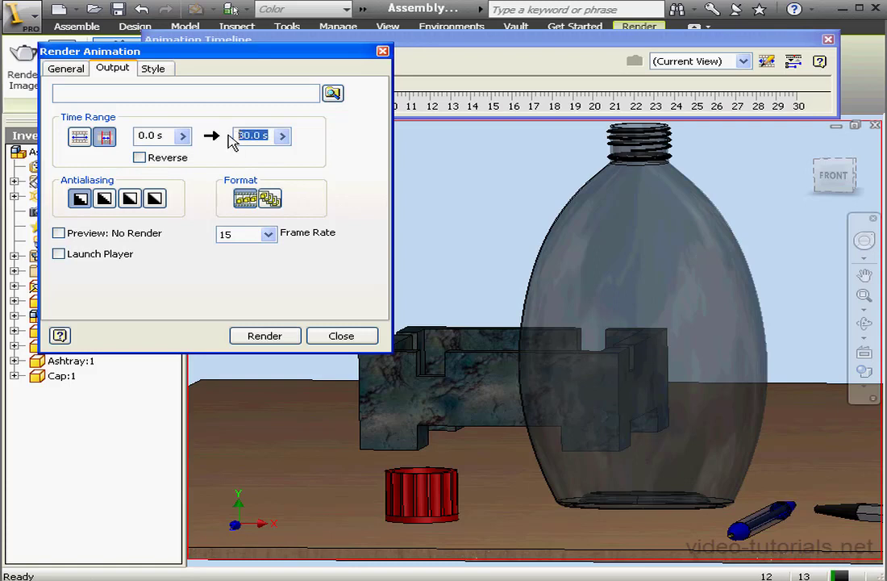
text(3)
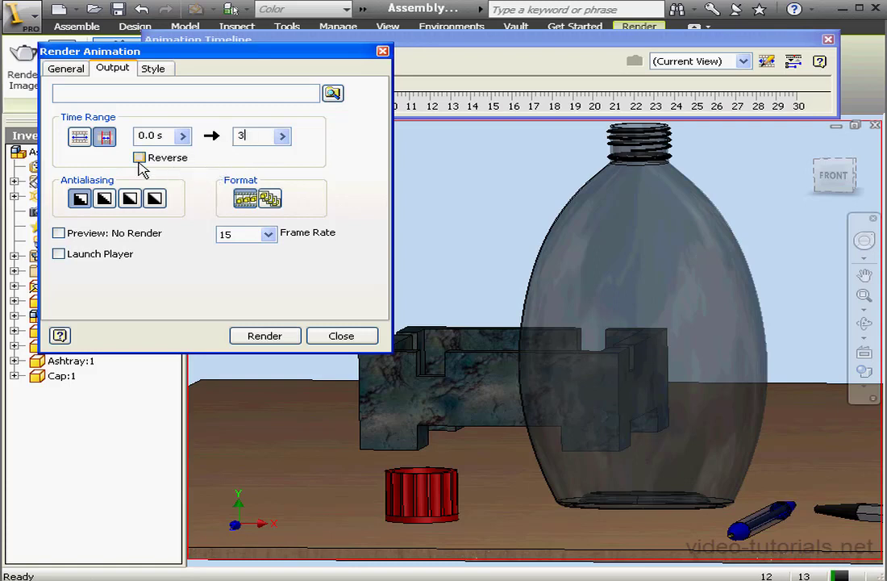
click(140, 158)
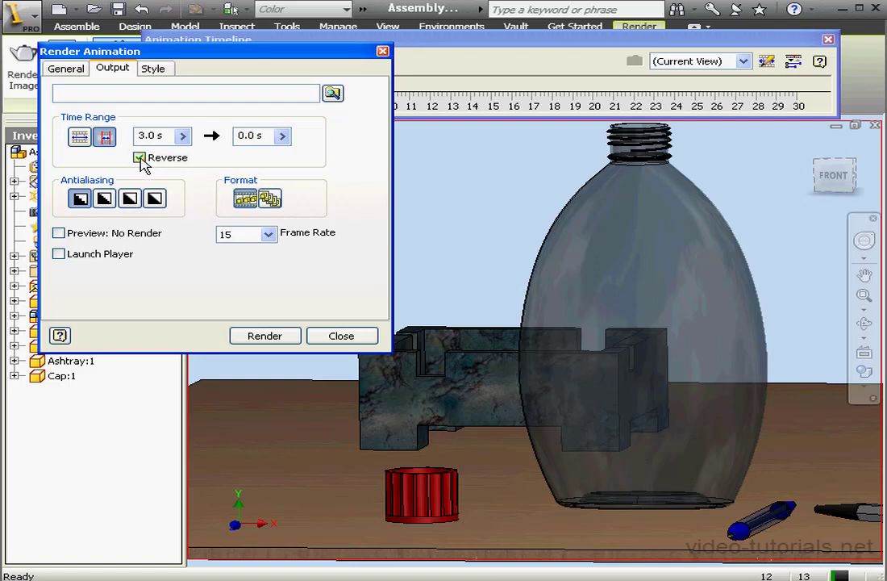
click(140, 157)
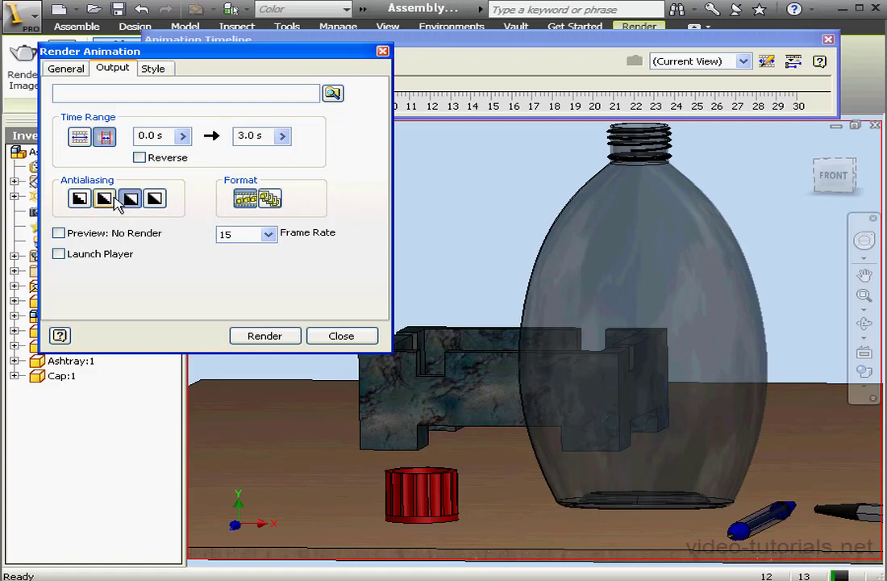
click(79, 199)
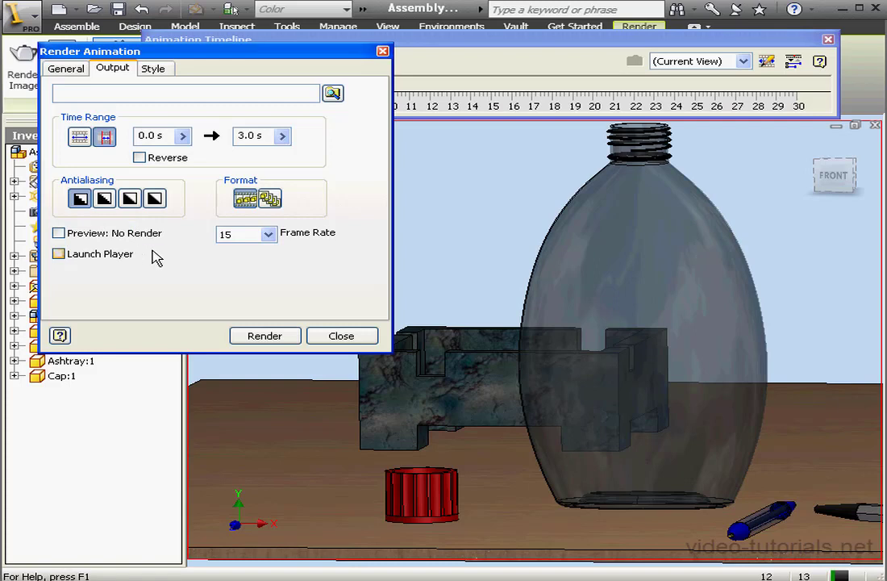
mouse_move(182, 257)
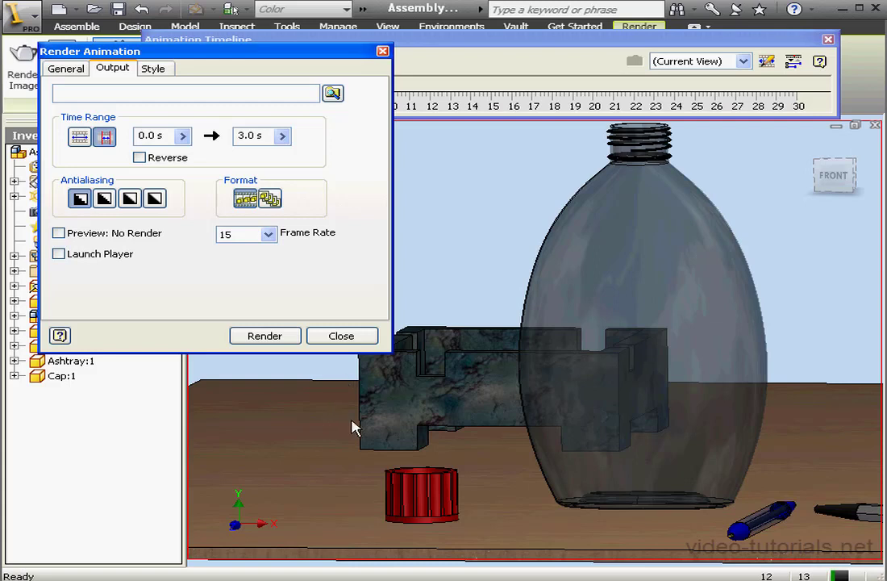
mouse_move(202, 260)
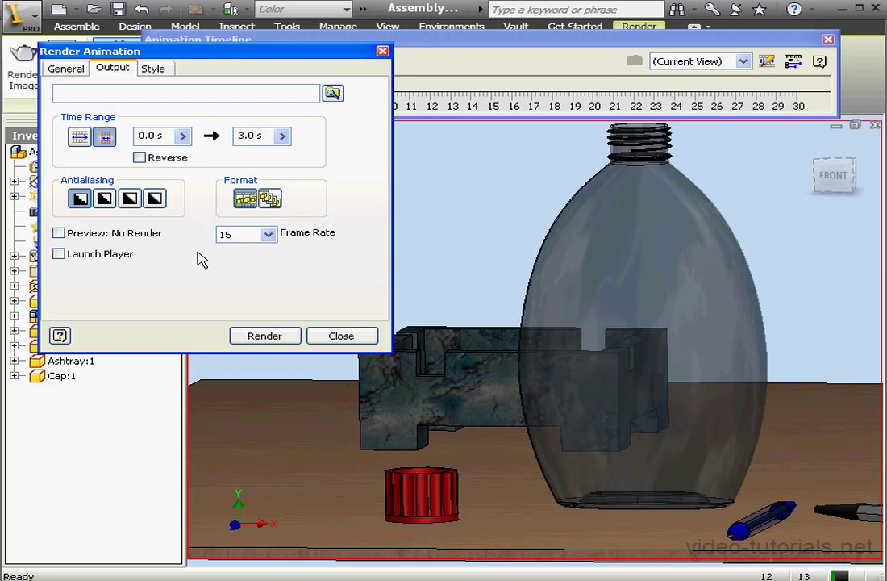
click(58, 253)
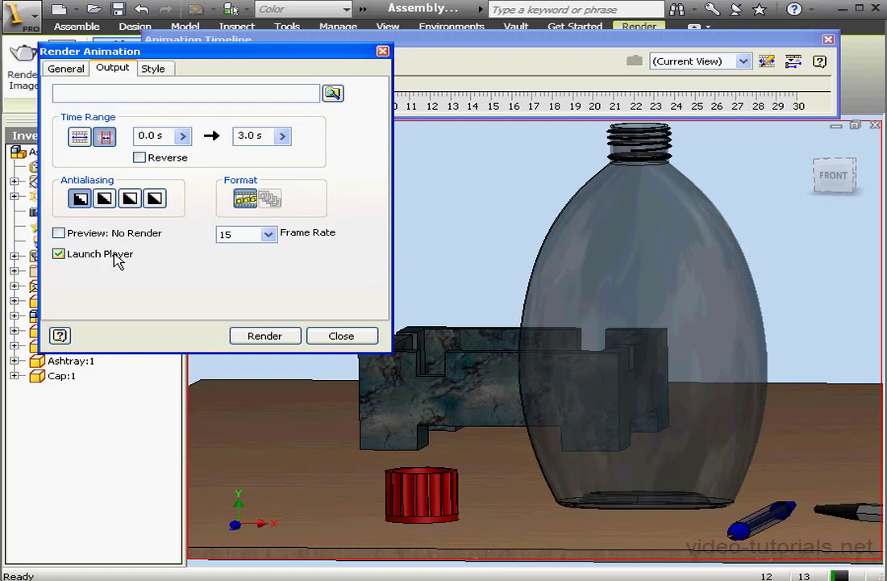
click(58, 232)
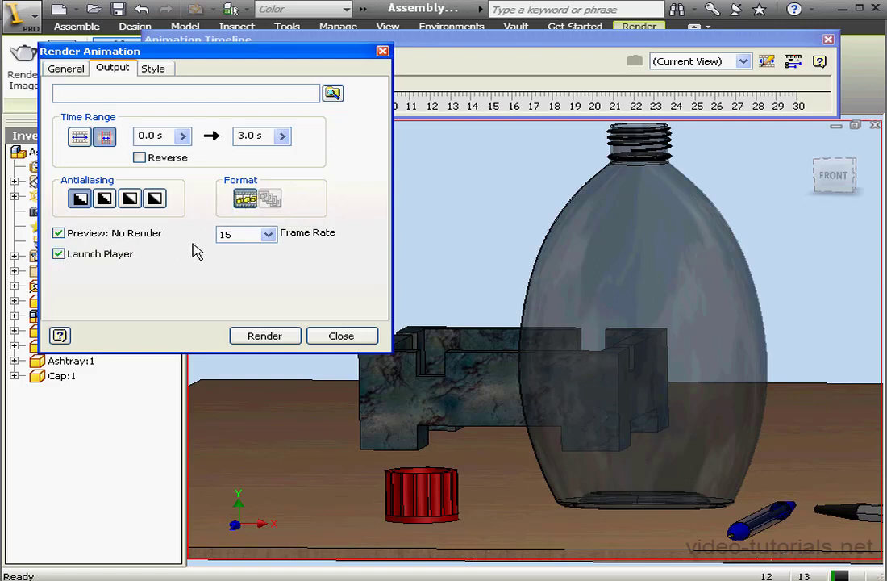
click(267, 234)
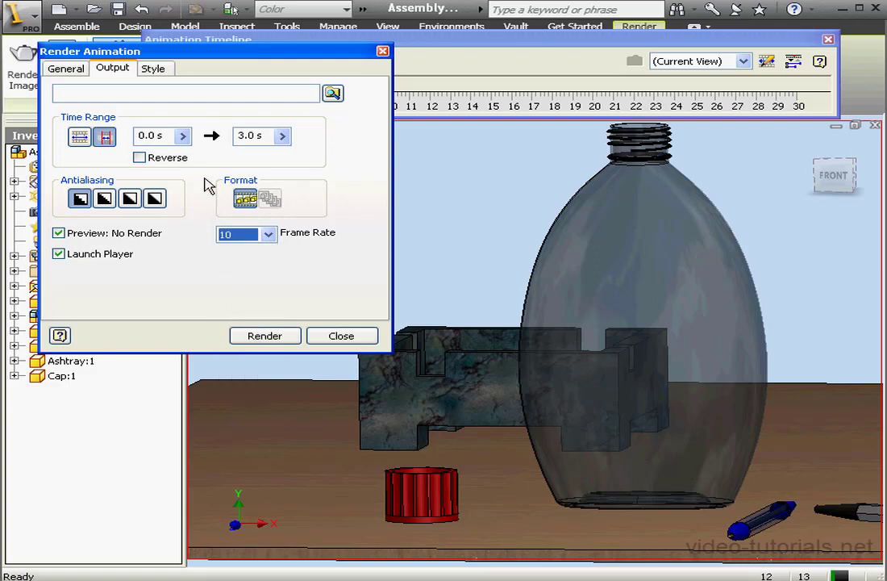
mouse_move(305, 128)
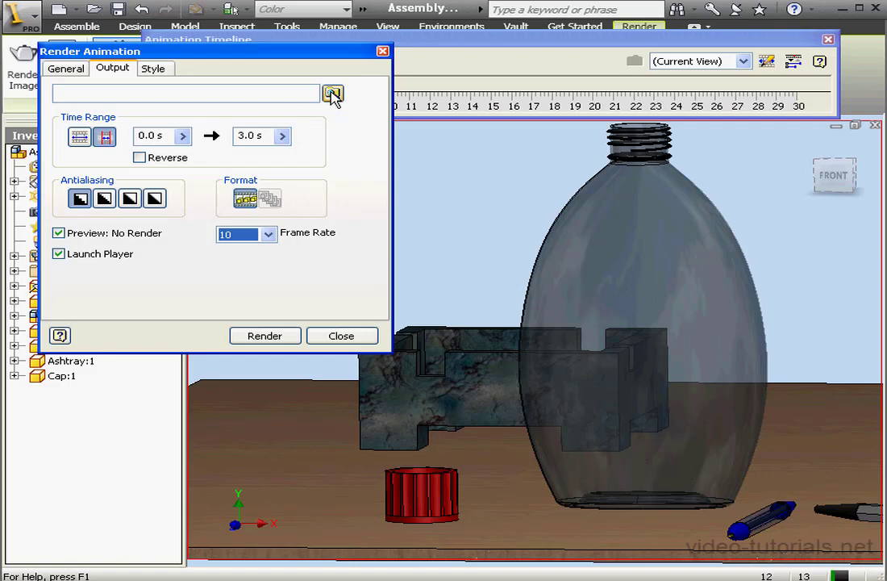
Name the output file Video in folder 10 and choose AVI Video File type.
click(332, 93)
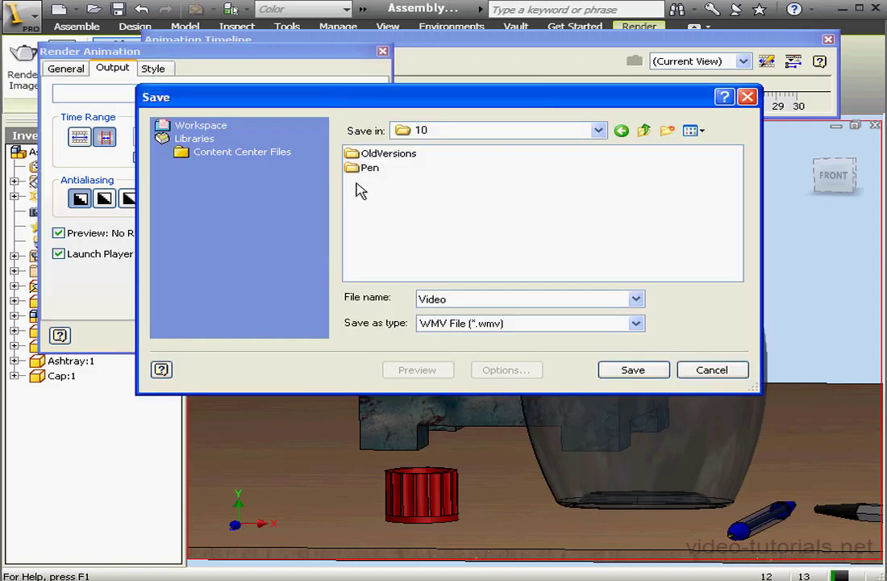
click(635, 323)
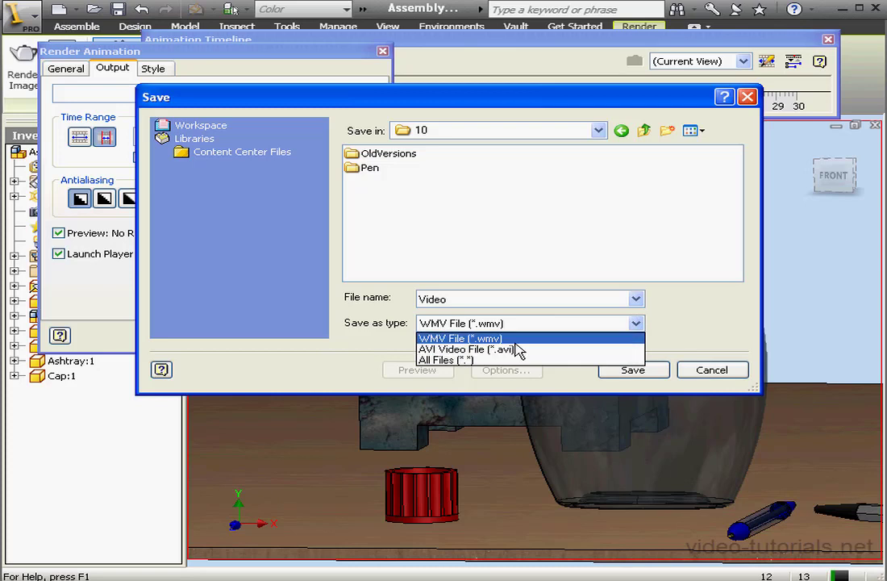
click(459, 338)
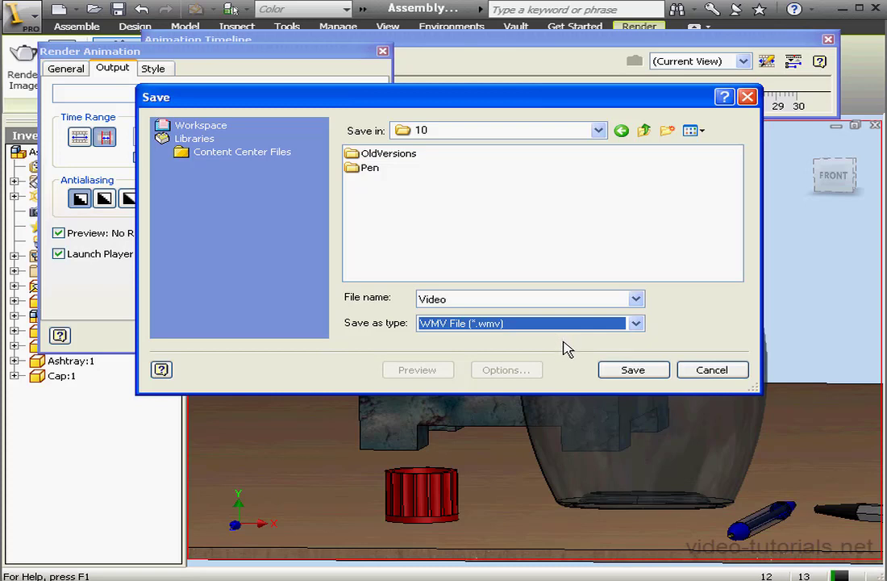
mouse_move(578, 345)
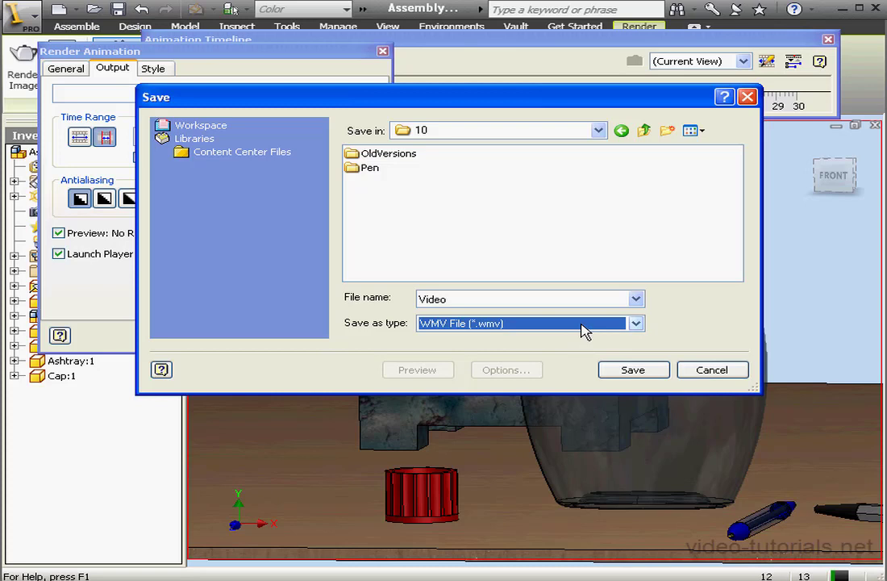
mouse_move(569, 331)
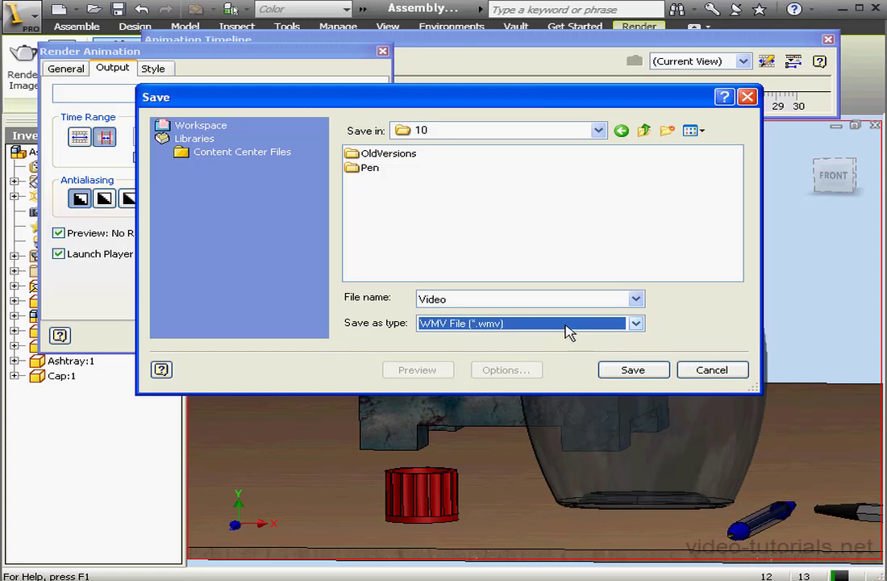
click(635, 322)
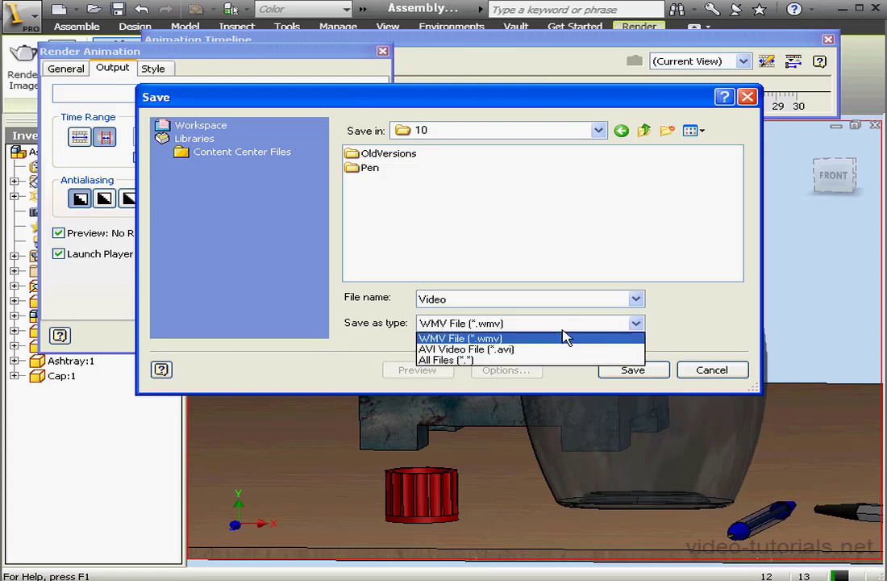
click(466, 349)
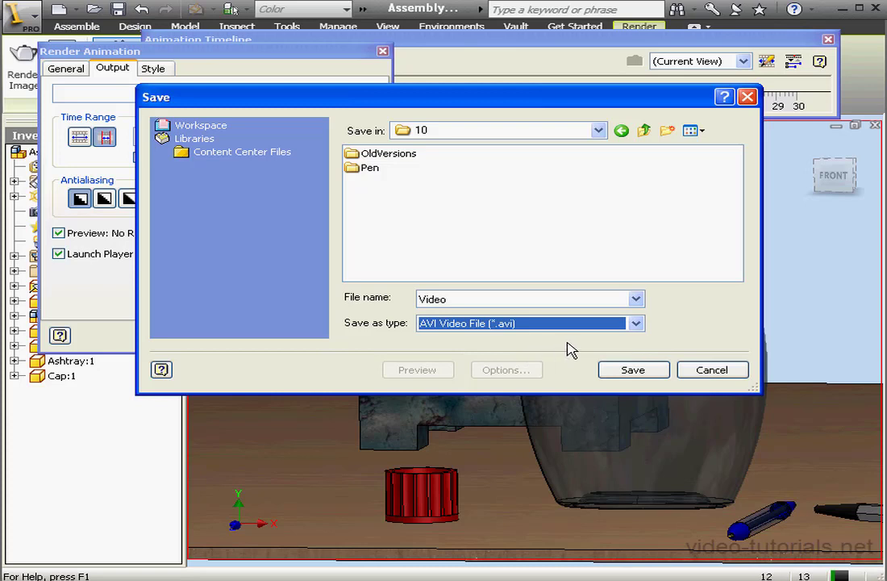
mouse_move(615, 362)
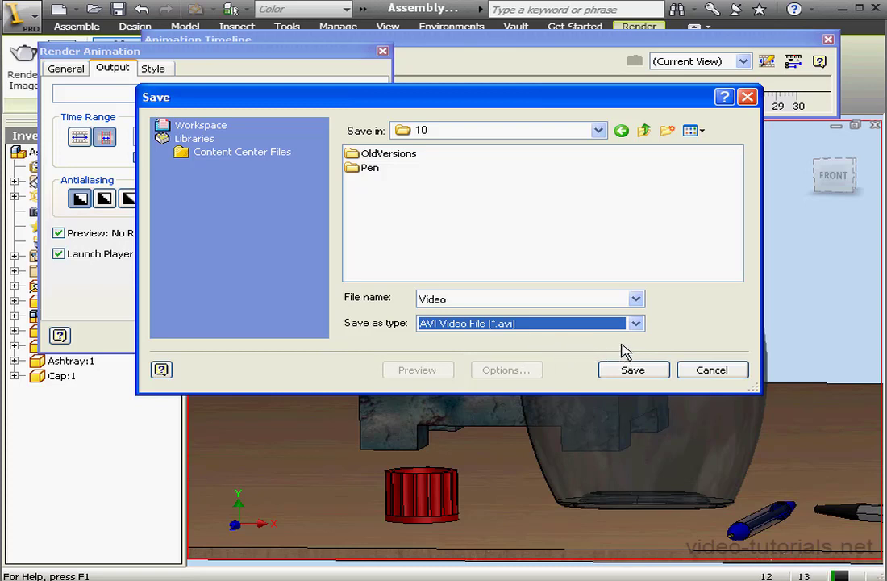
mouse_move(621, 348)
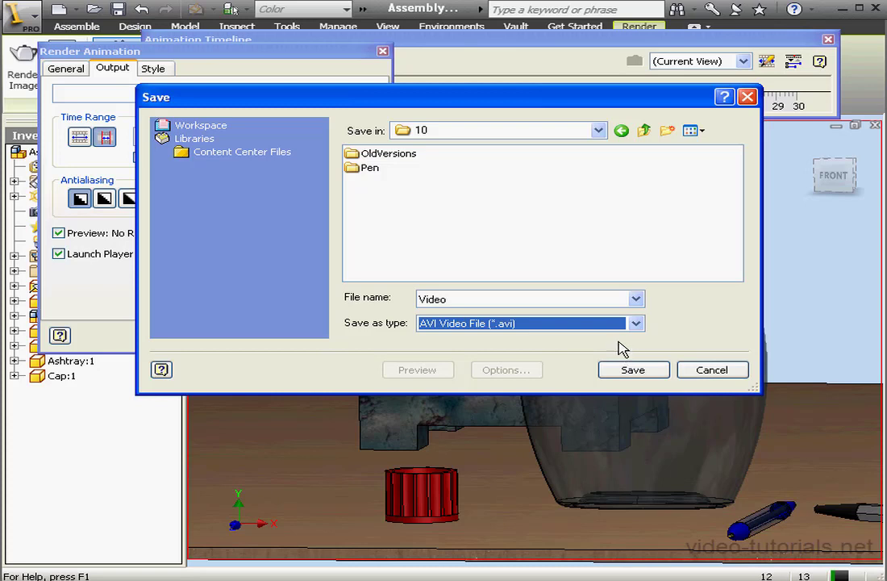
mouse_move(621, 352)
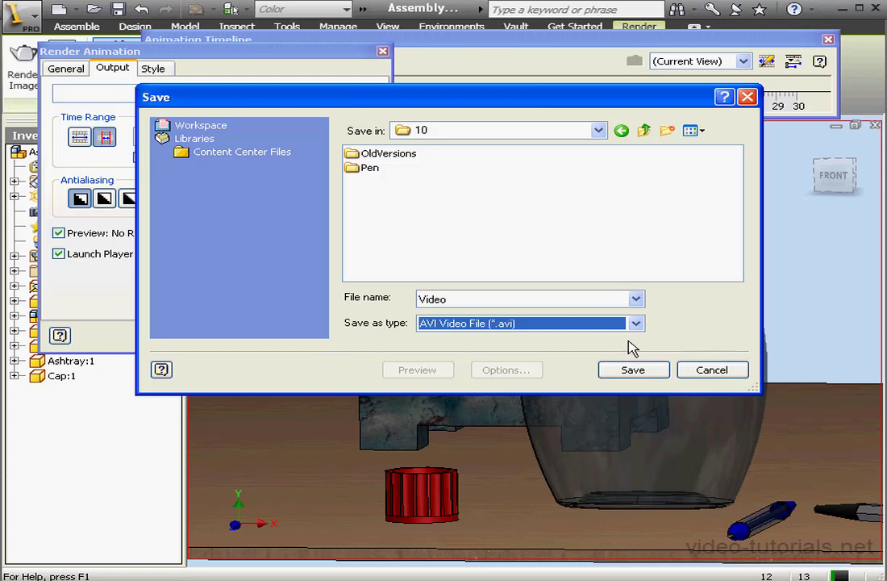
mouse_move(634, 345)
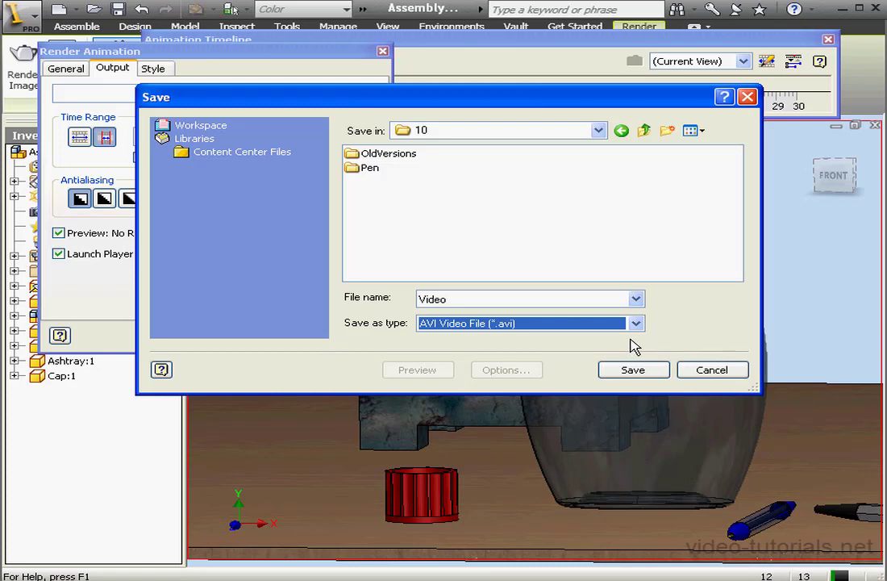
mouse_move(630, 343)
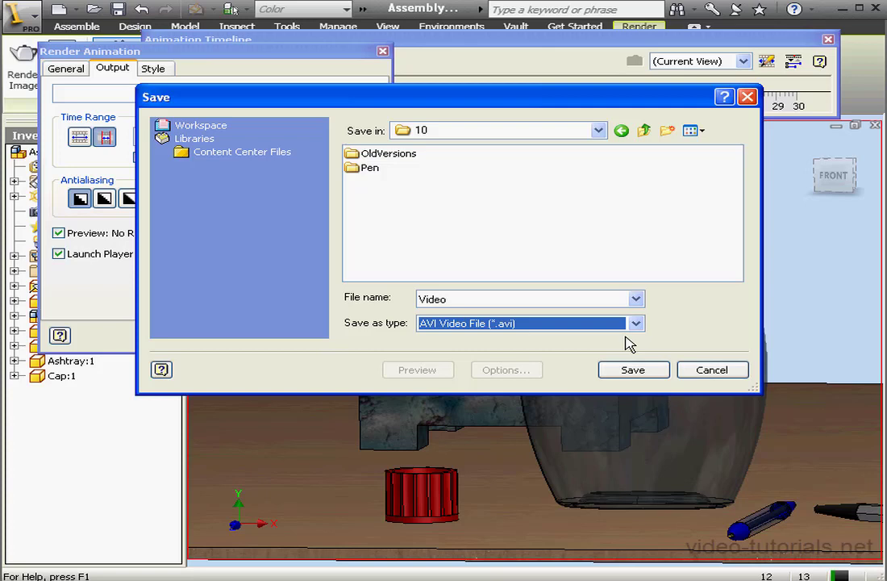
mouse_move(622, 343)
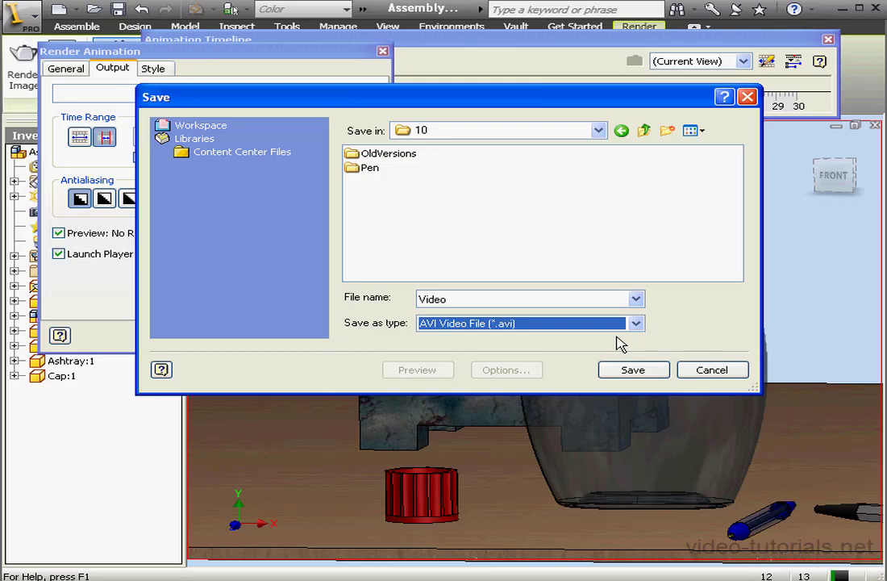
mouse_move(628, 346)
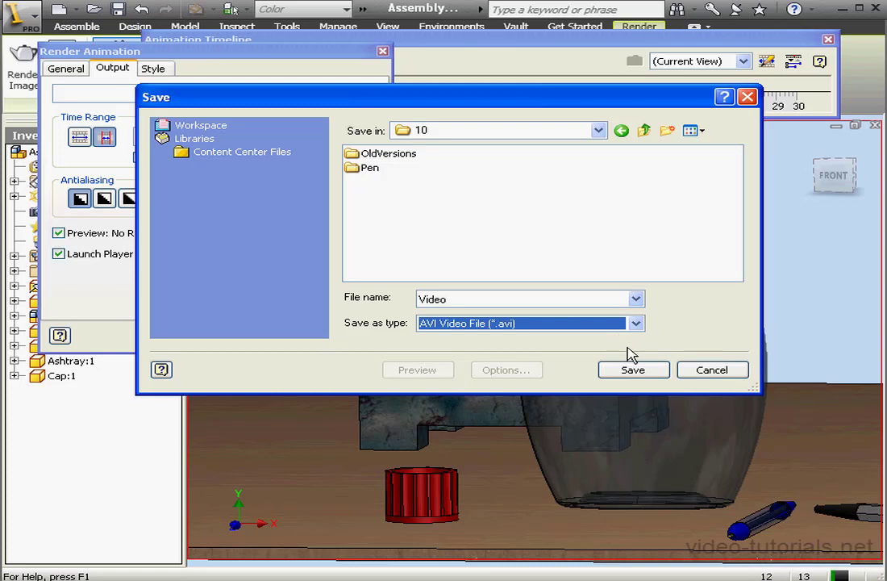
mouse_move(634, 351)
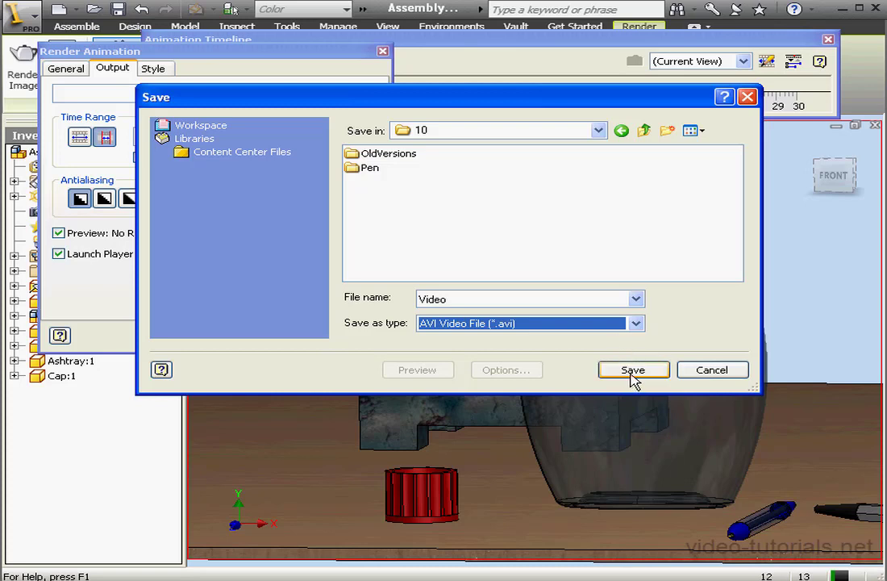
Save the output as Video.avi and review the Style and General tabs.
click(633, 369)
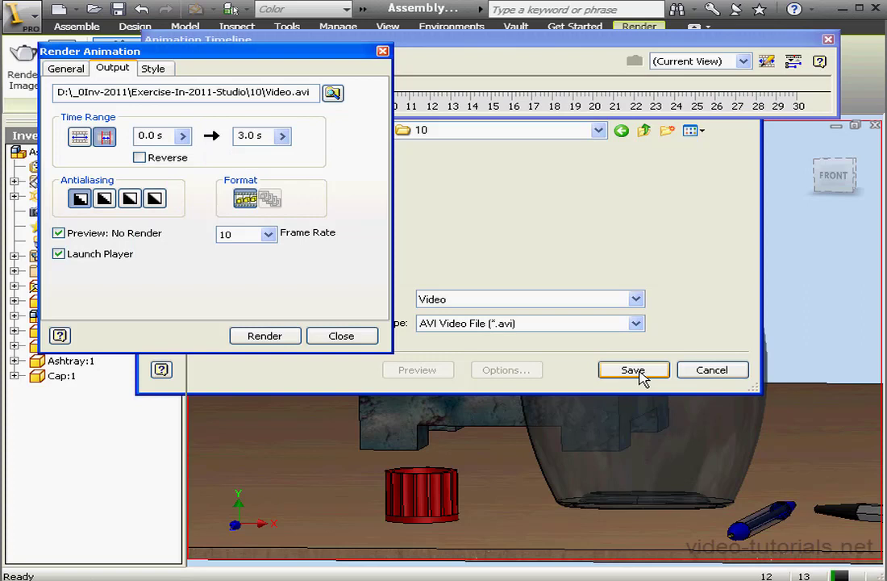
click(633, 370)
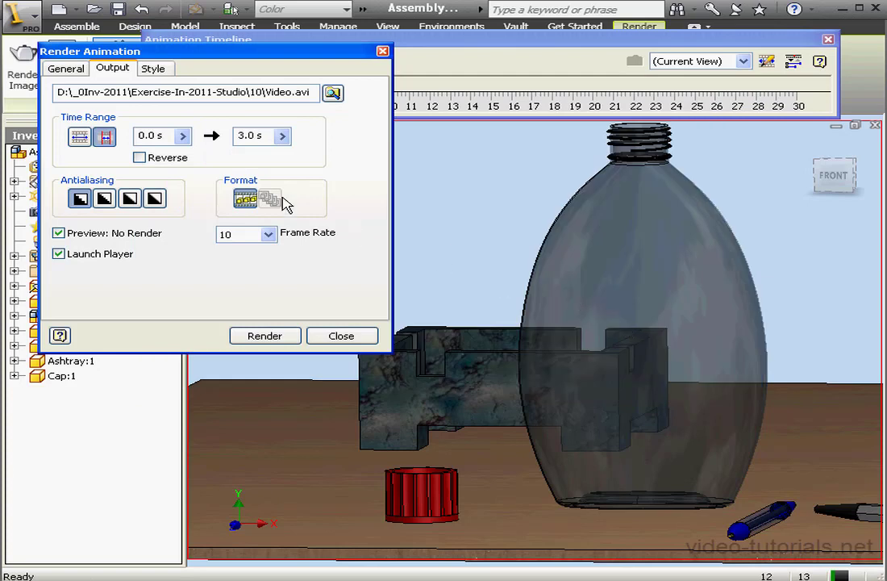
click(153, 68)
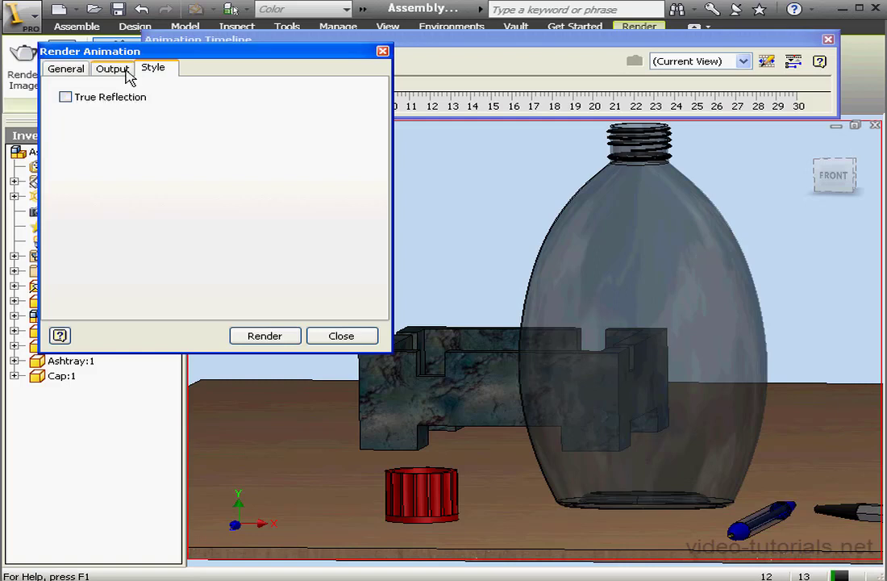
click(66, 67)
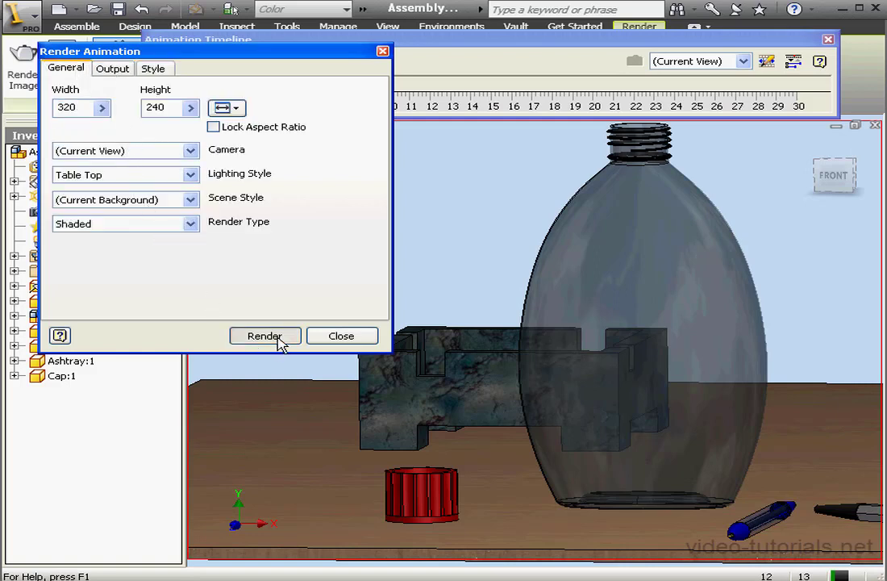
Render the preview using Full Frames (Uncompressed) video compression.
click(264, 336)
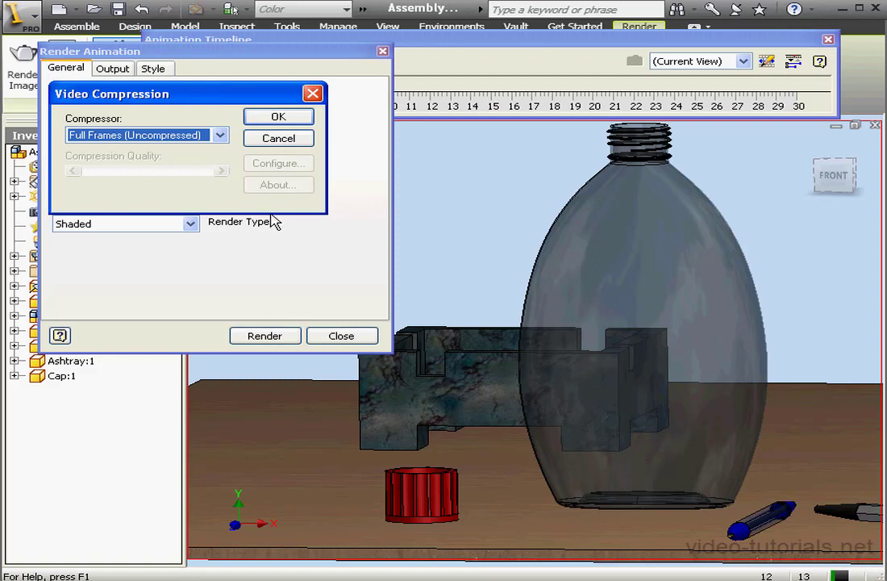
click(218, 135)
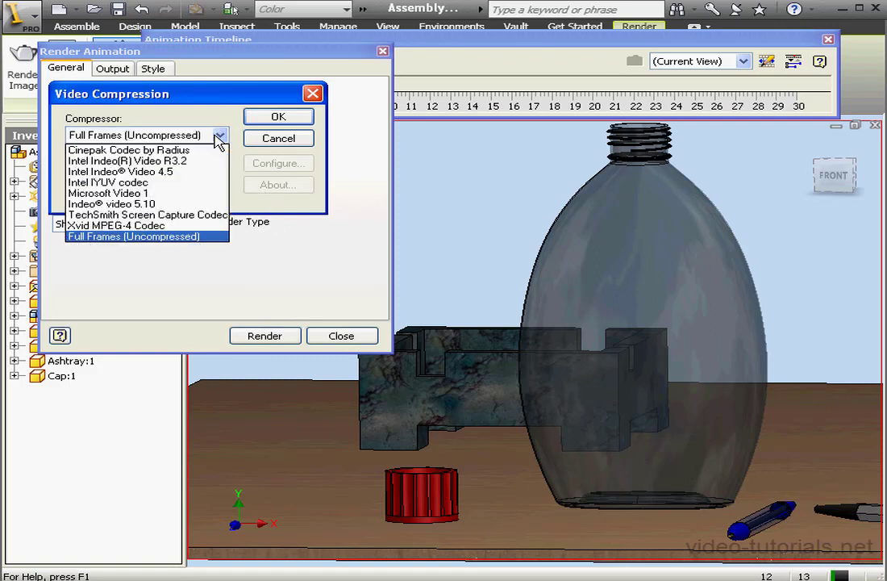
mouse_move(159, 246)
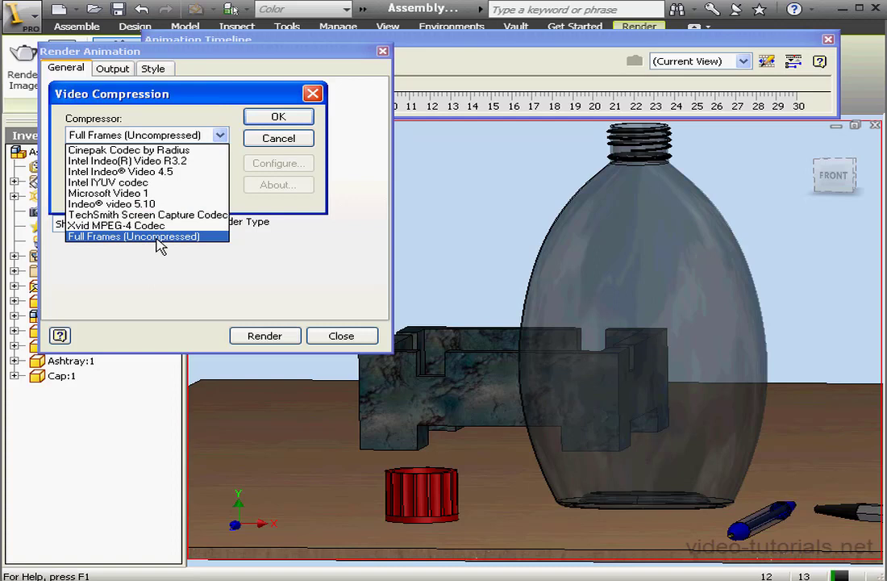
click(133, 236)
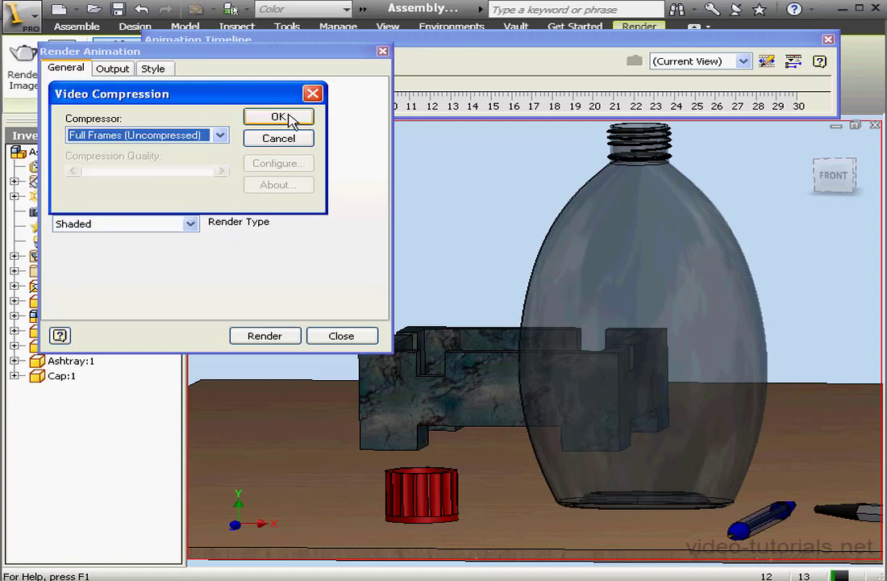
click(278, 117)
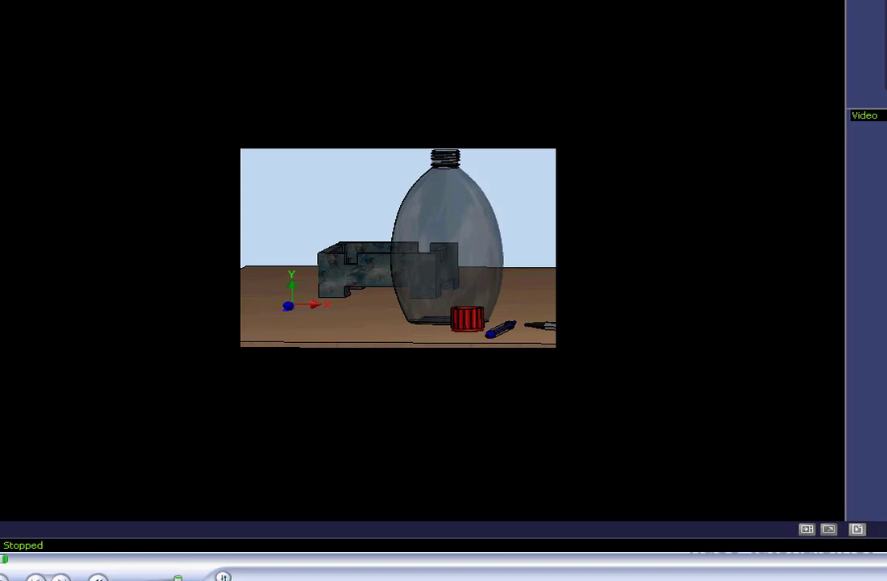
Play Video.avi in Windows Media Player, then close the player.
click(35, 576)
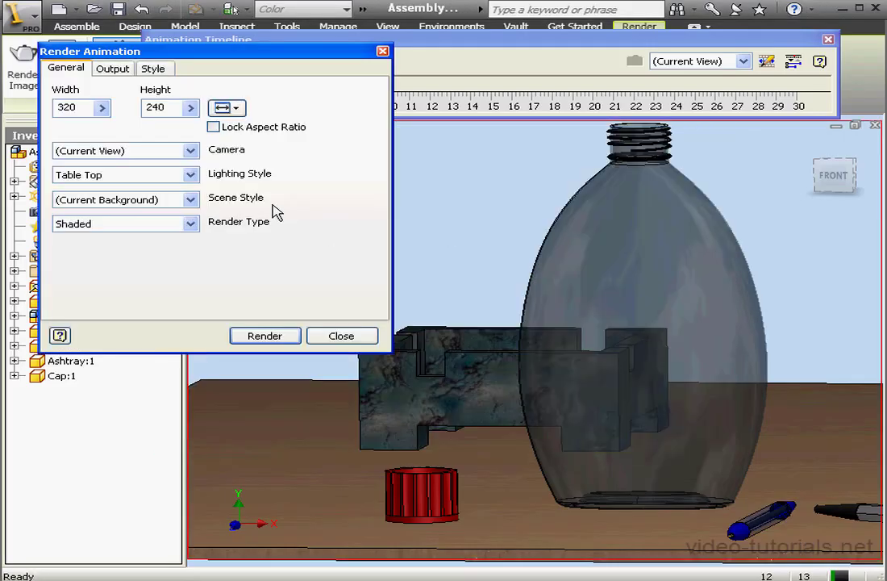
With Launch Player on and Preview: No Render off, render the animation to Video2.avi.
click(113, 67)
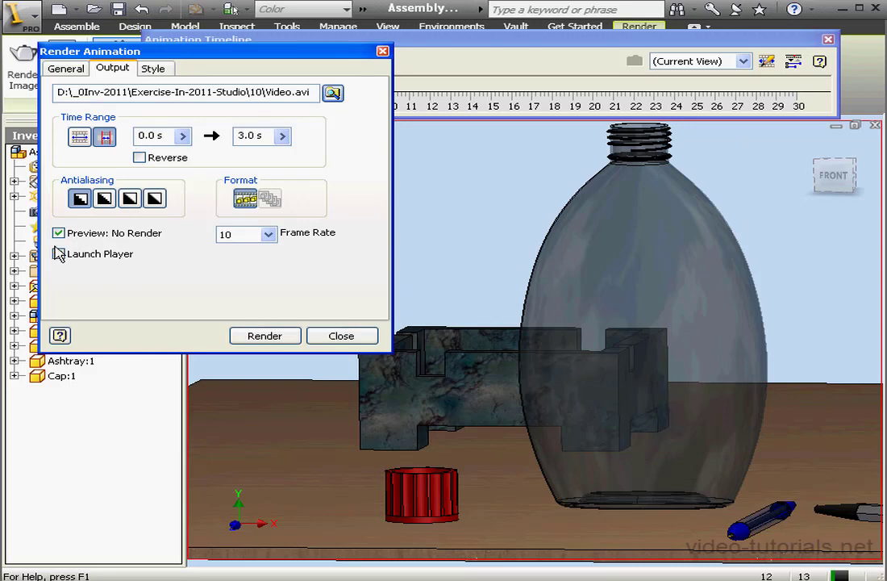
click(58, 253)
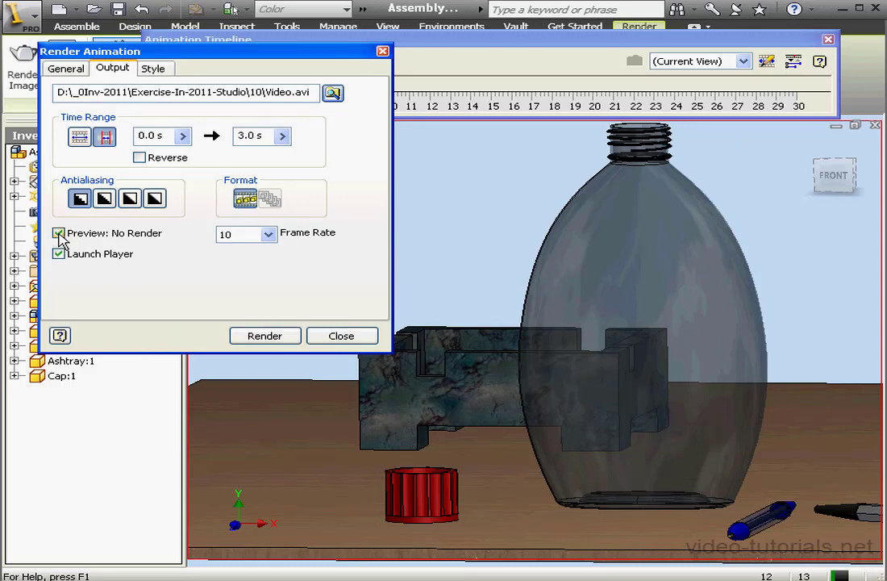
click(58, 233)
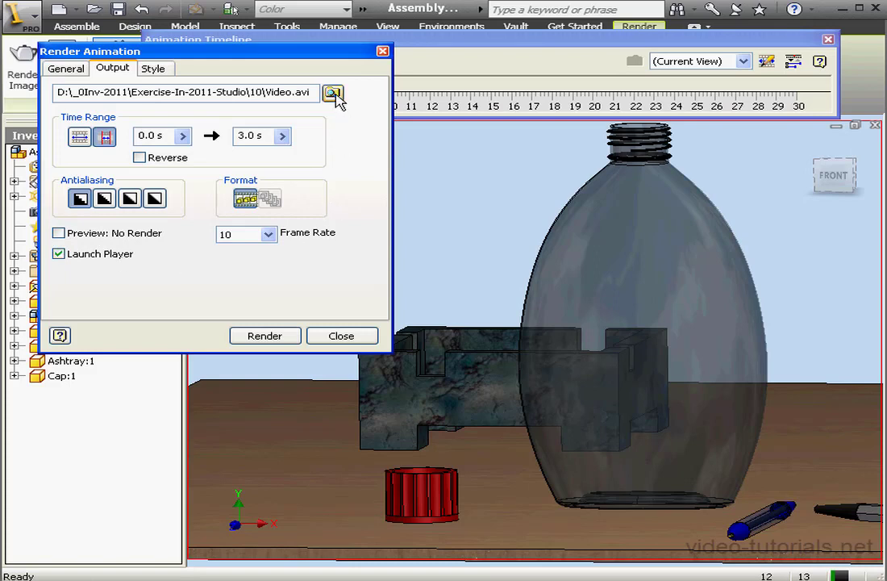
click(333, 91)
text(Video2)
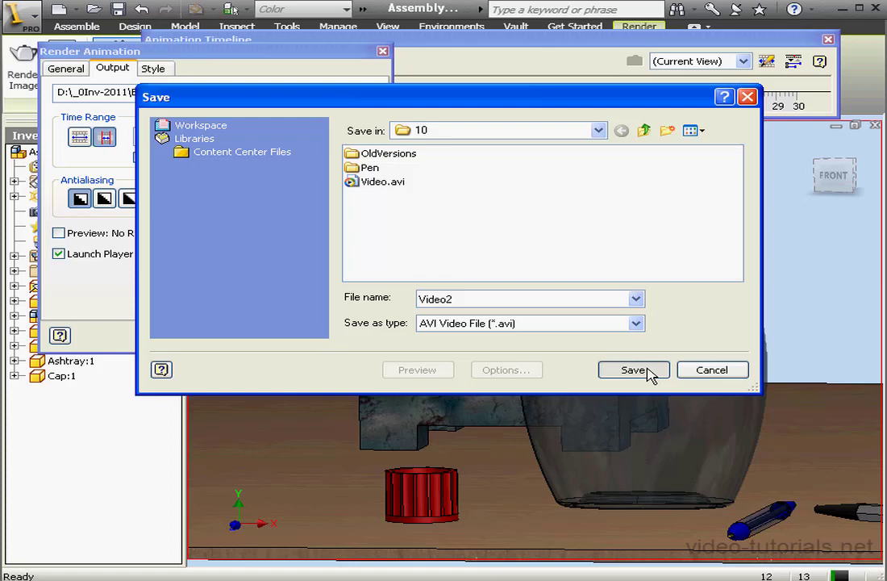
click(633, 370)
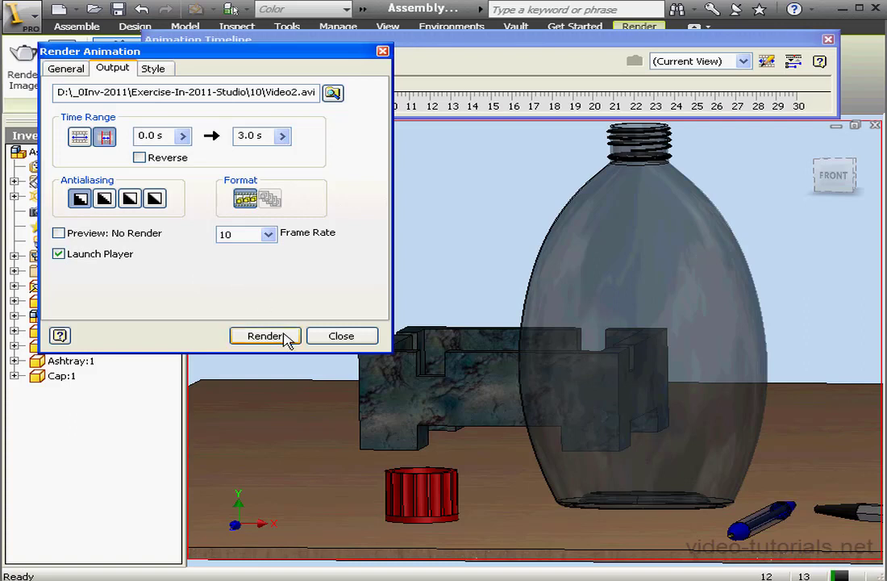
click(265, 336)
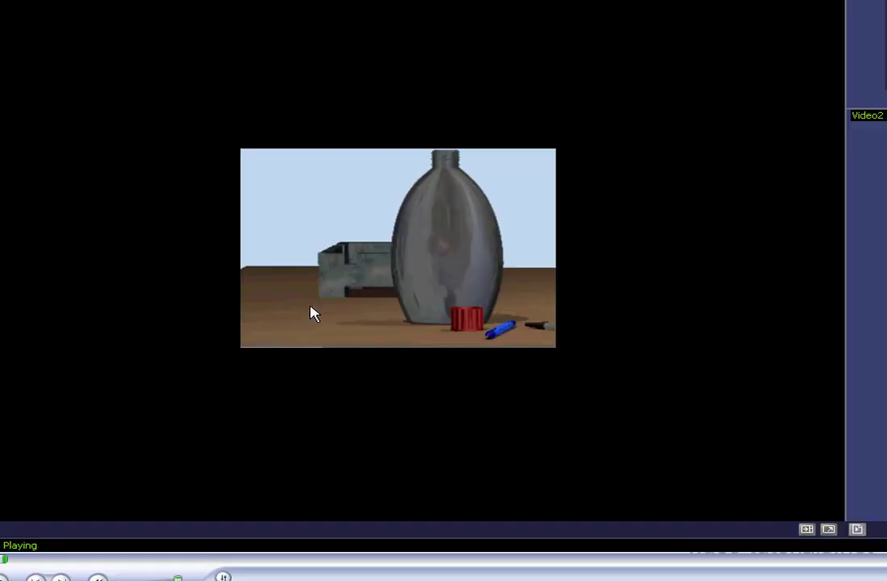
mouse_move(213, 395)
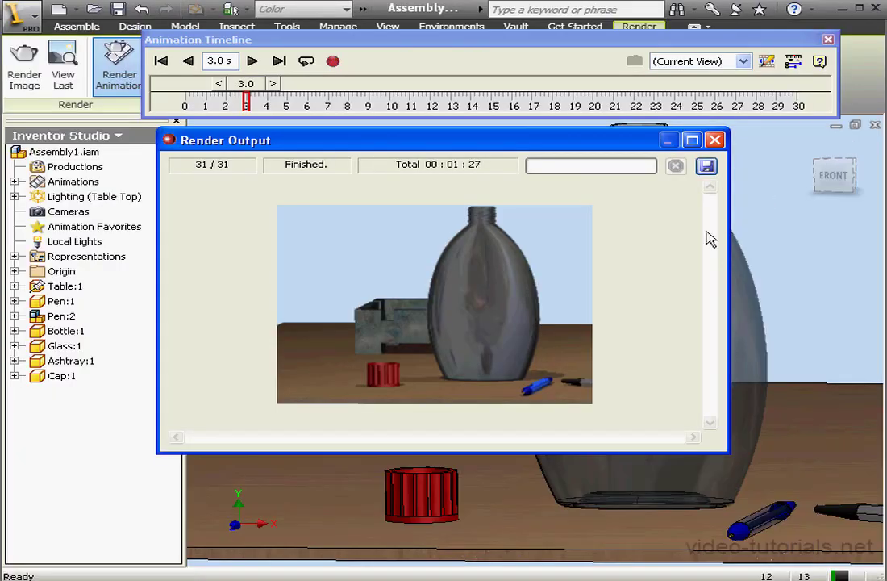
mouse_move(683, 250)
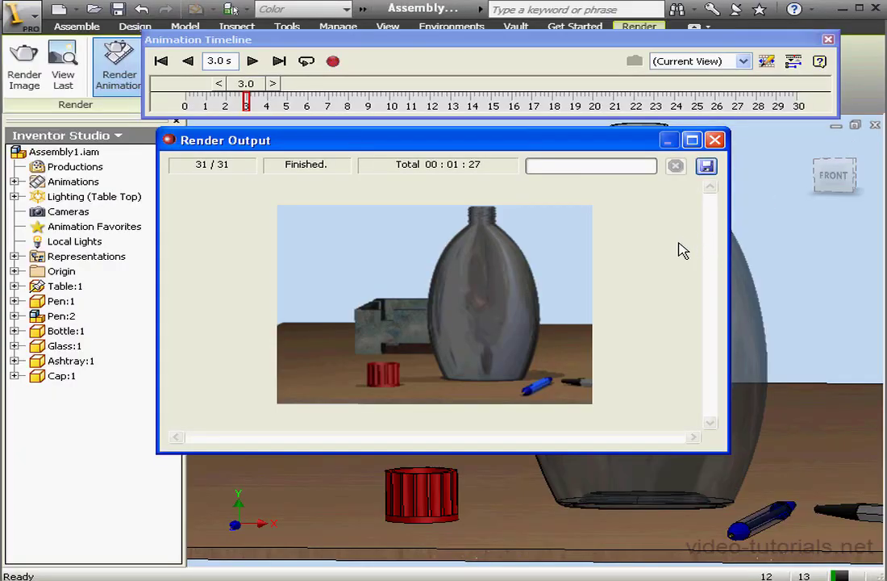